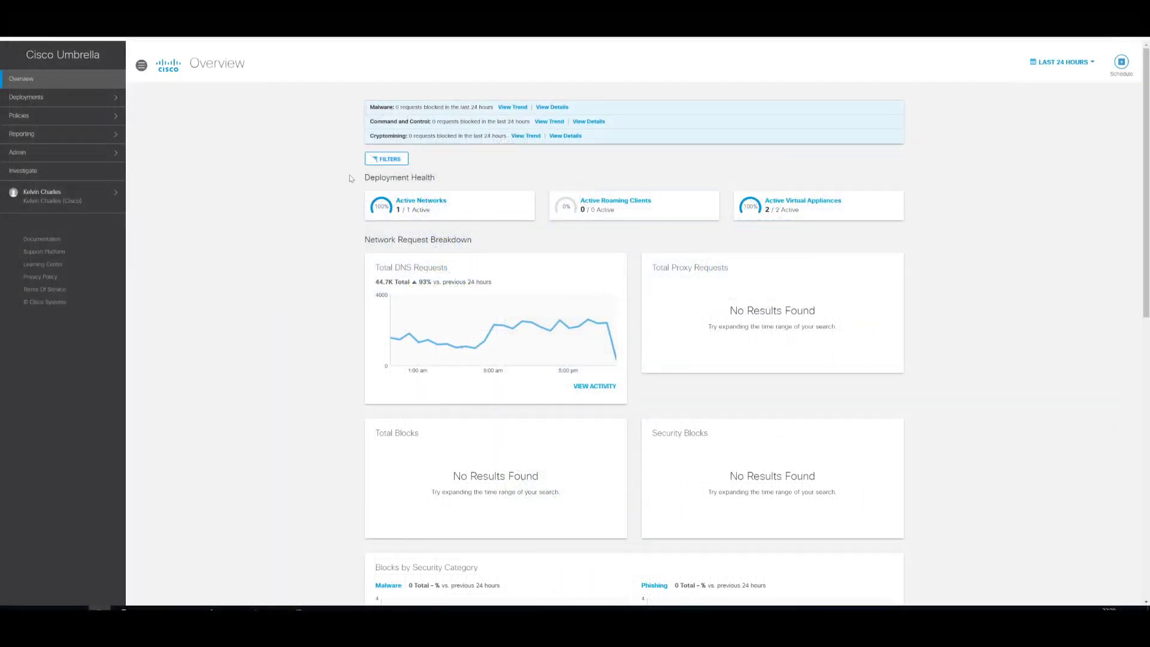
mouse_move(302, 180)
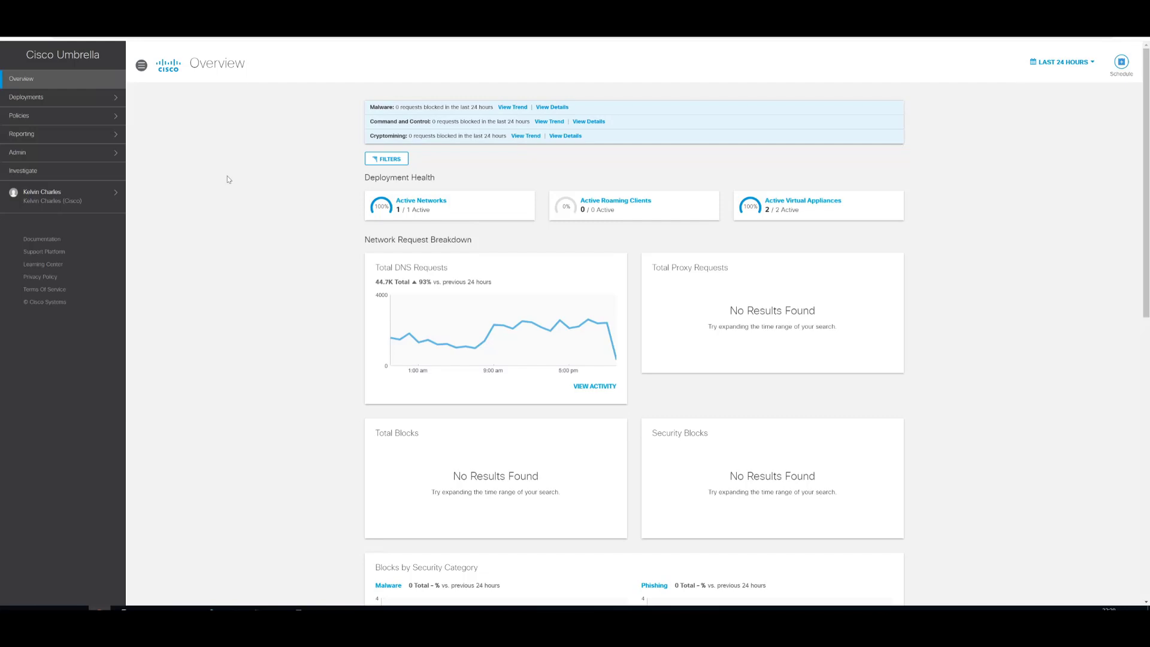
mouse_move(170, 122)
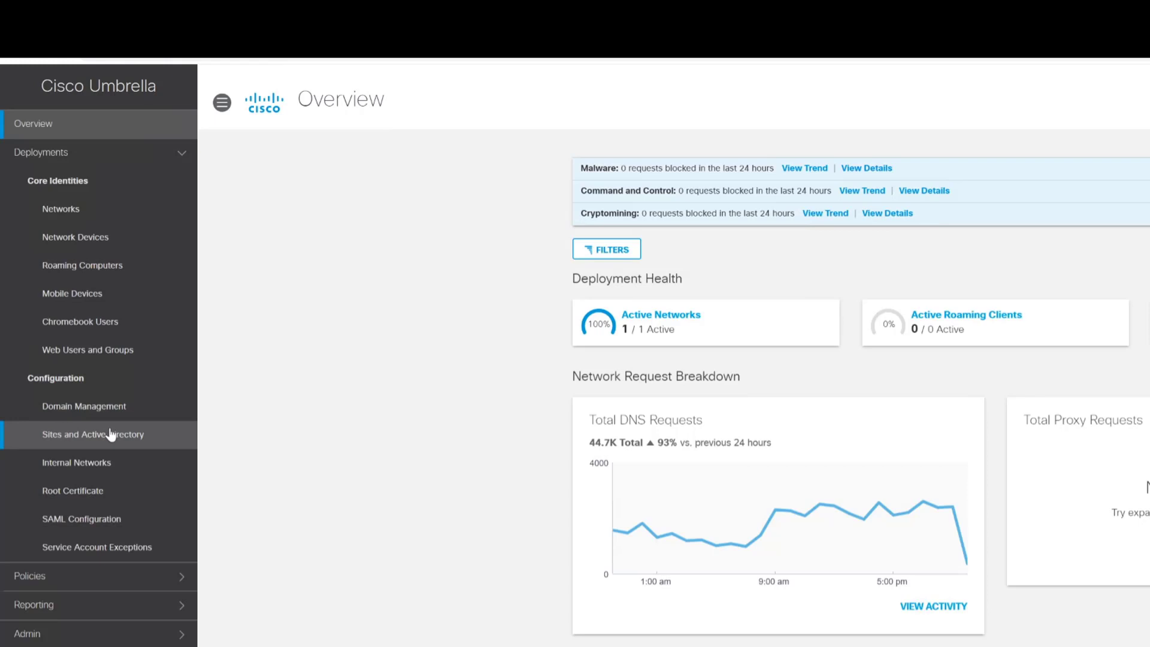
Read the domain controller's status message confirming it has never connected to a connector, then cancel
click(94, 433)
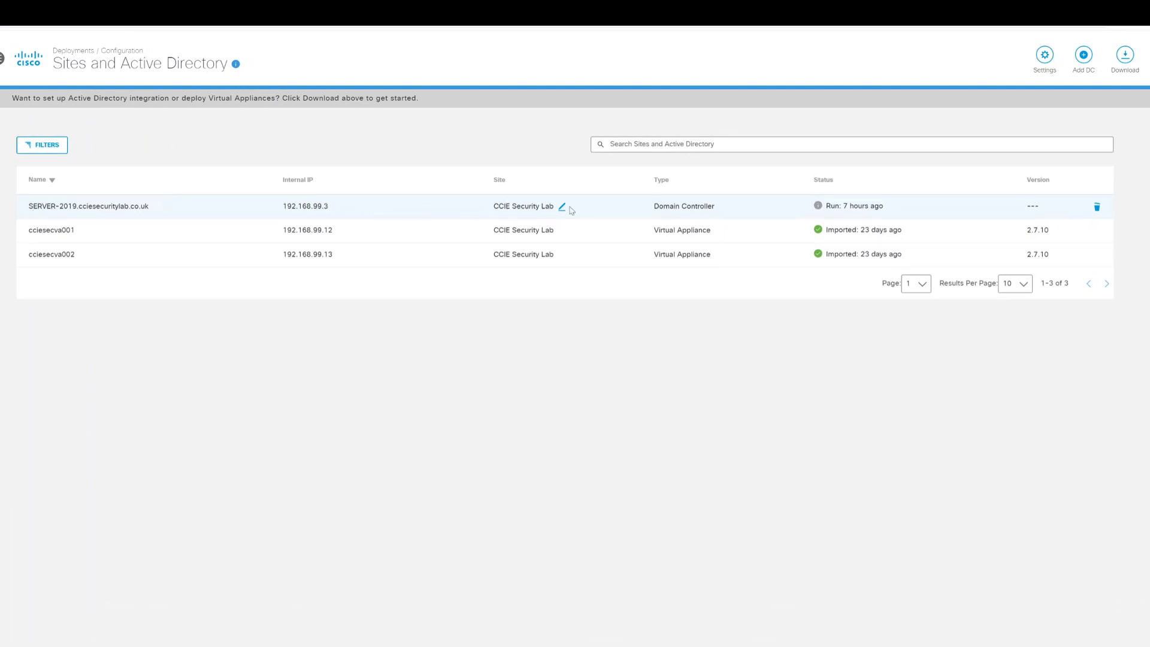
mouse_move(556, 212)
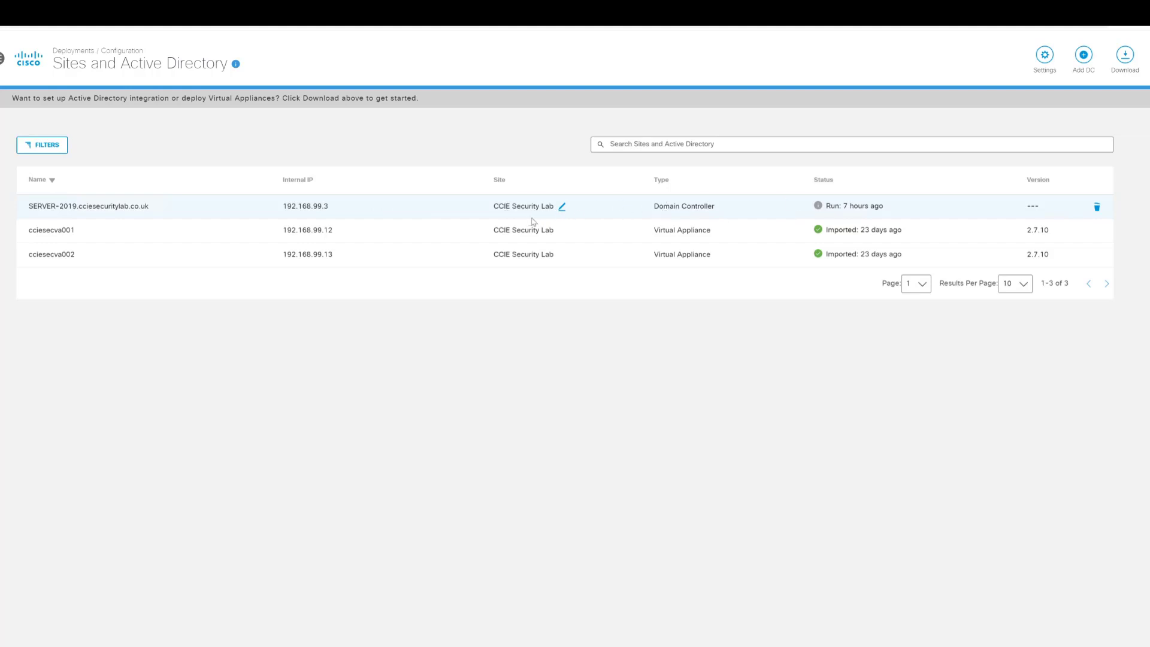
mouse_move(826, 213)
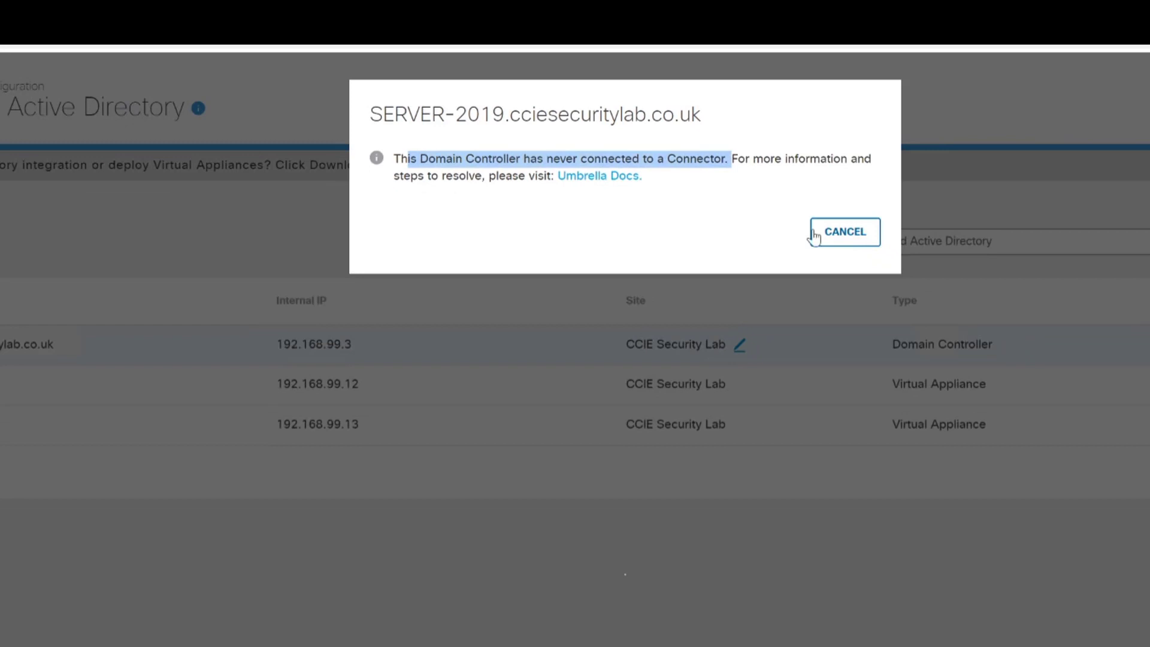
click(843, 231)
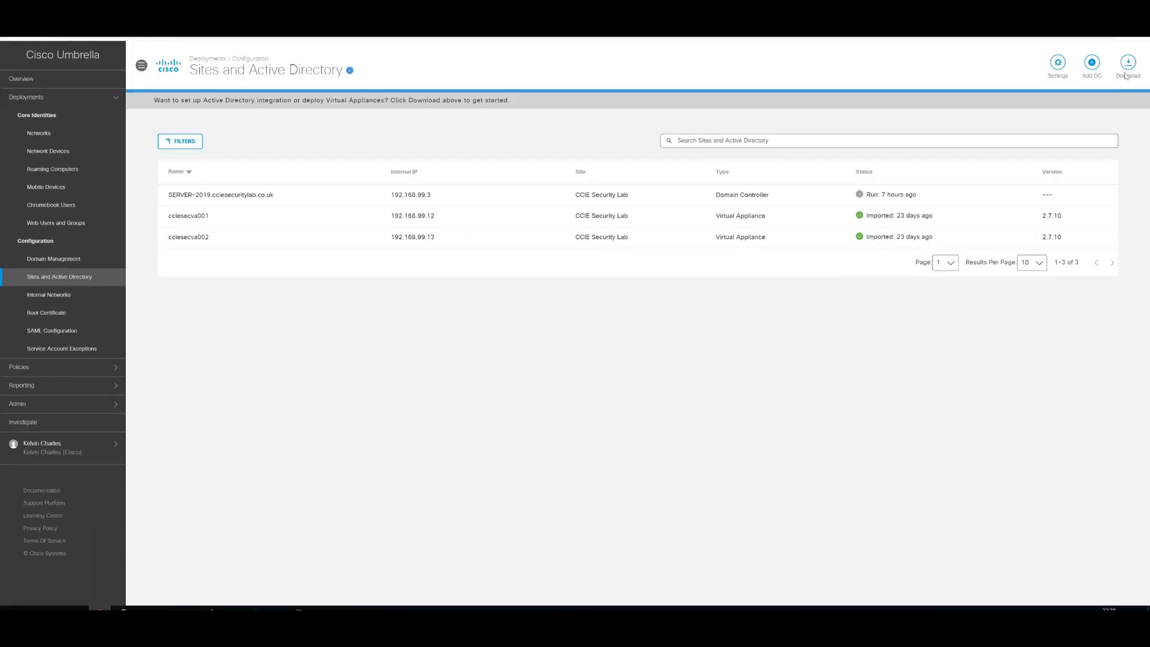
Download the Windows Service (Active Directory Connector) package from the Download components list, then cancel
click(1128, 63)
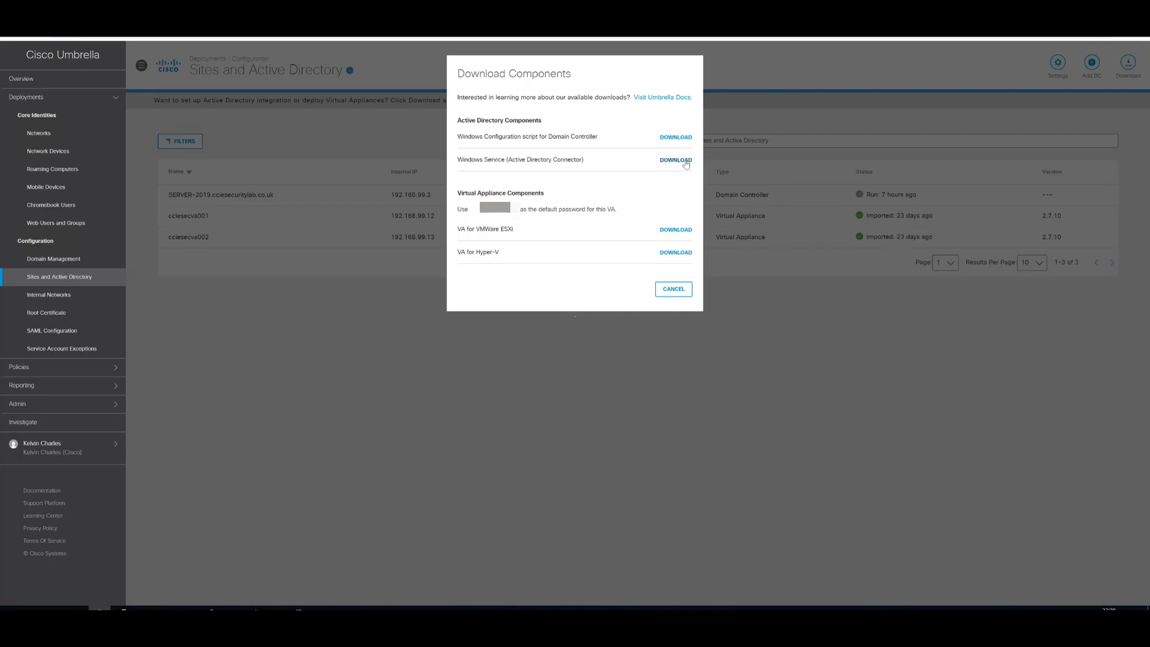
click(675, 159)
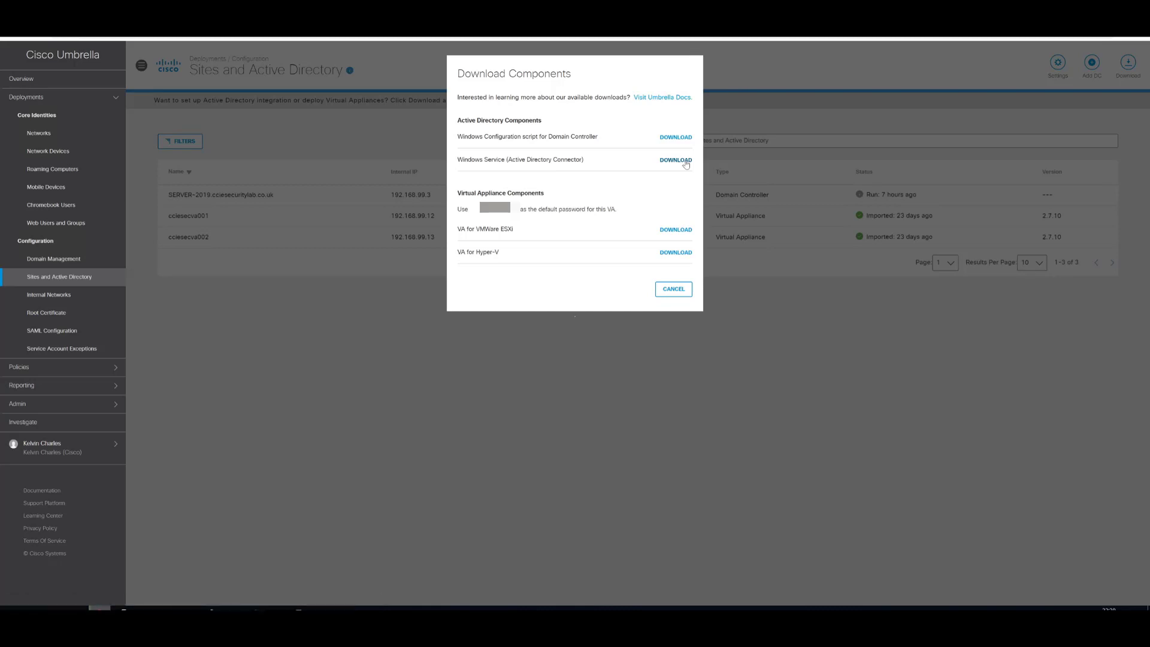
click(674, 159)
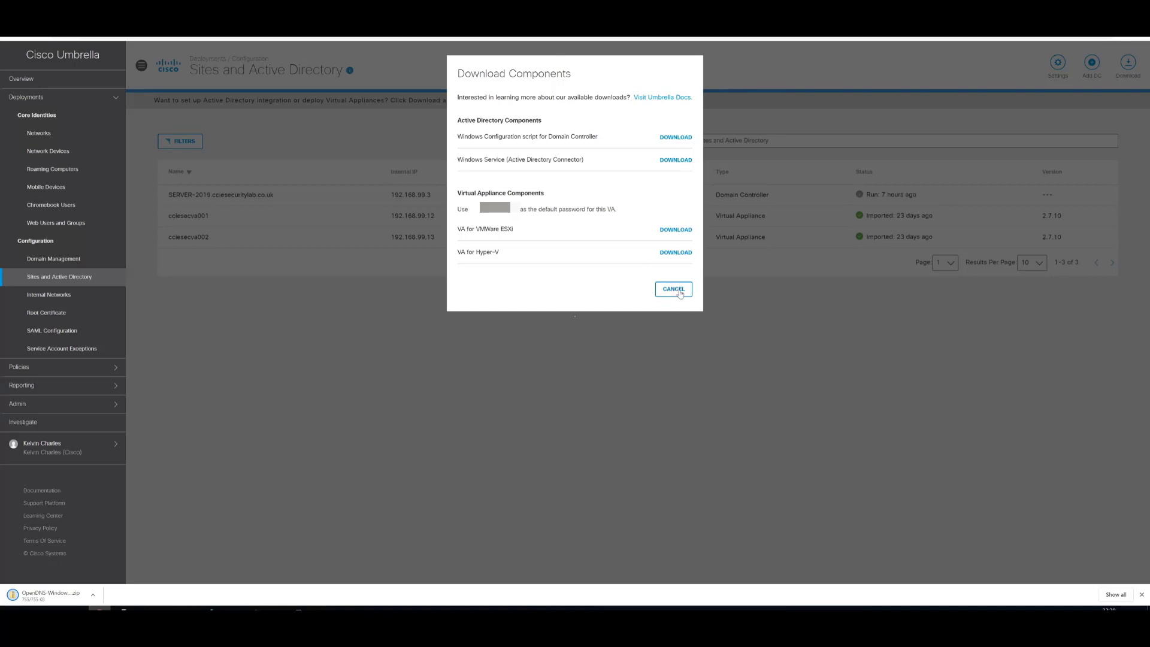
click(672, 289)
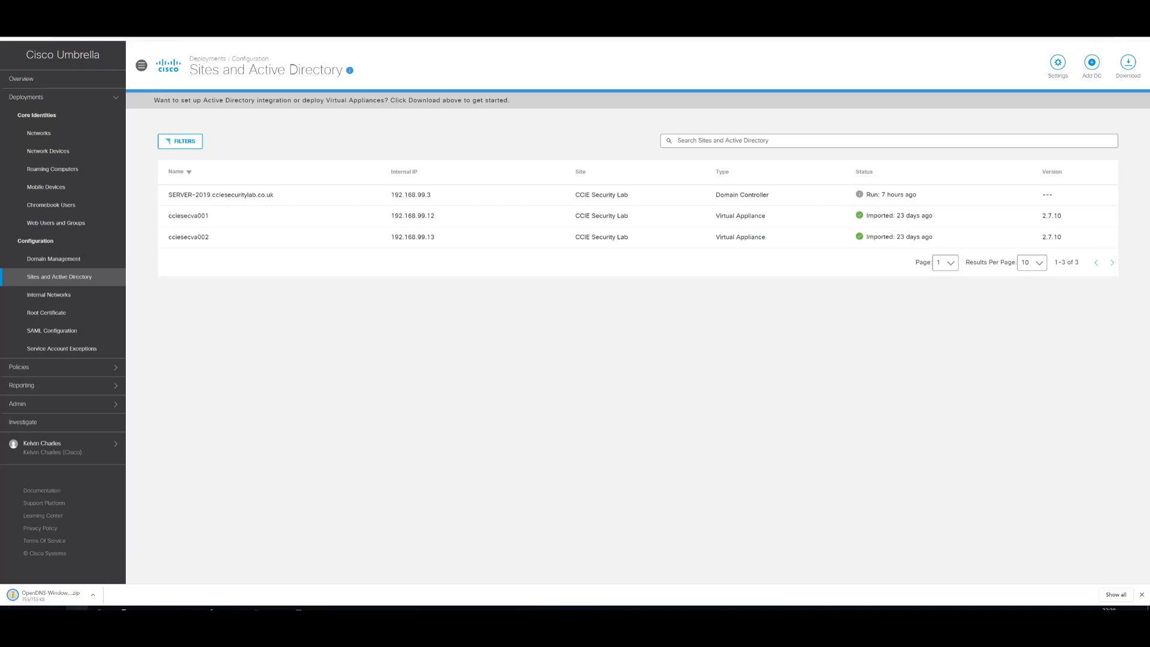
mouse_move(351, 407)
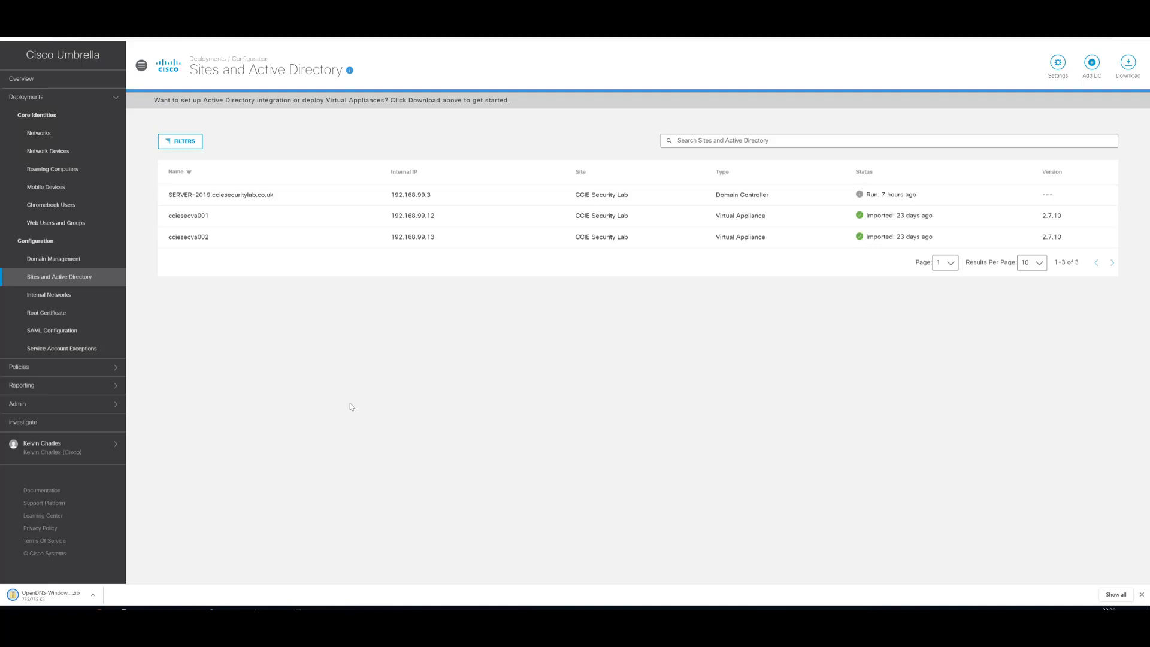
mouse_move(387, 334)
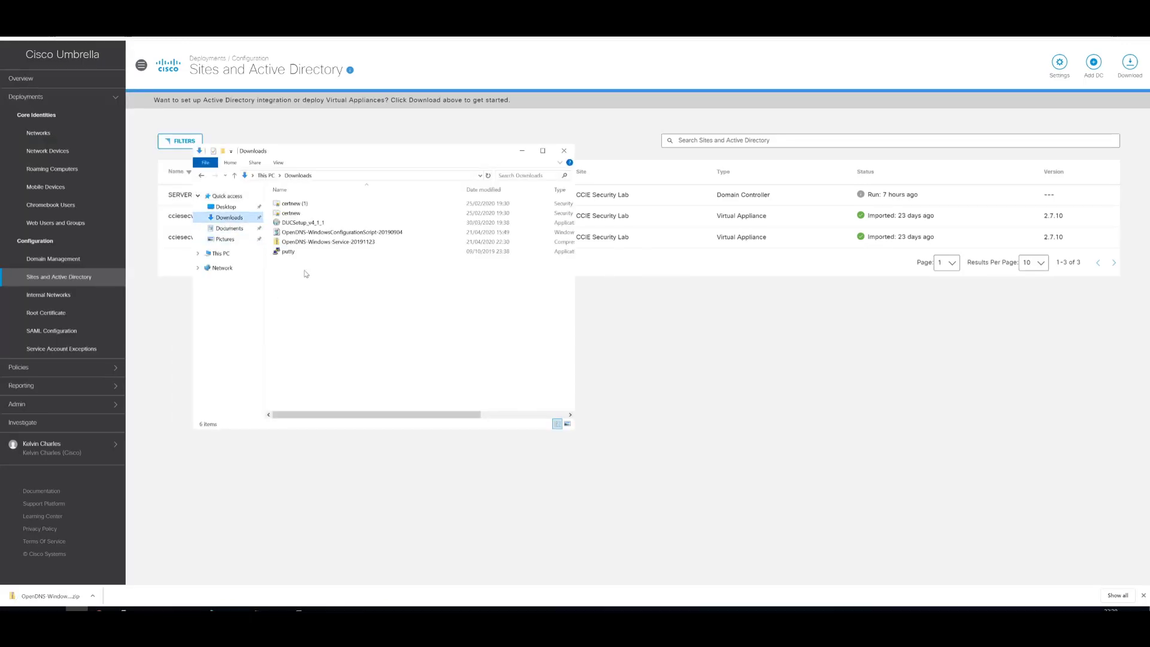
Extract the OpenDNS-Windows-Service-20191123 zip to the default folder and select the Setup installer
click(329, 241)
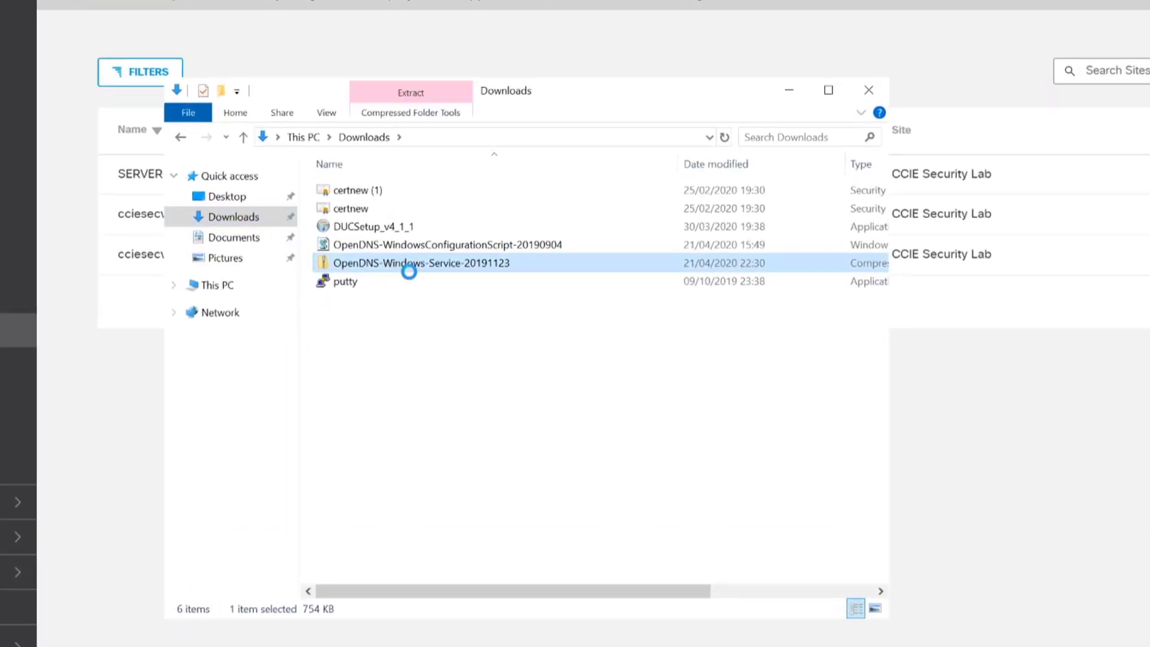
right_click(410, 263)
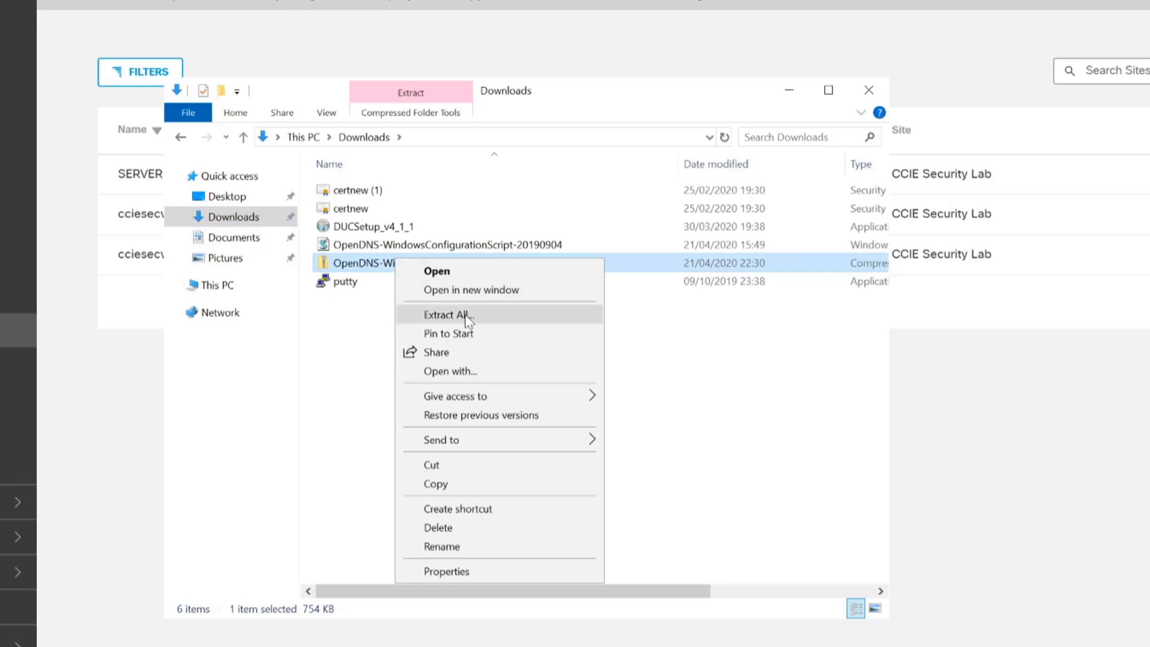
click(448, 314)
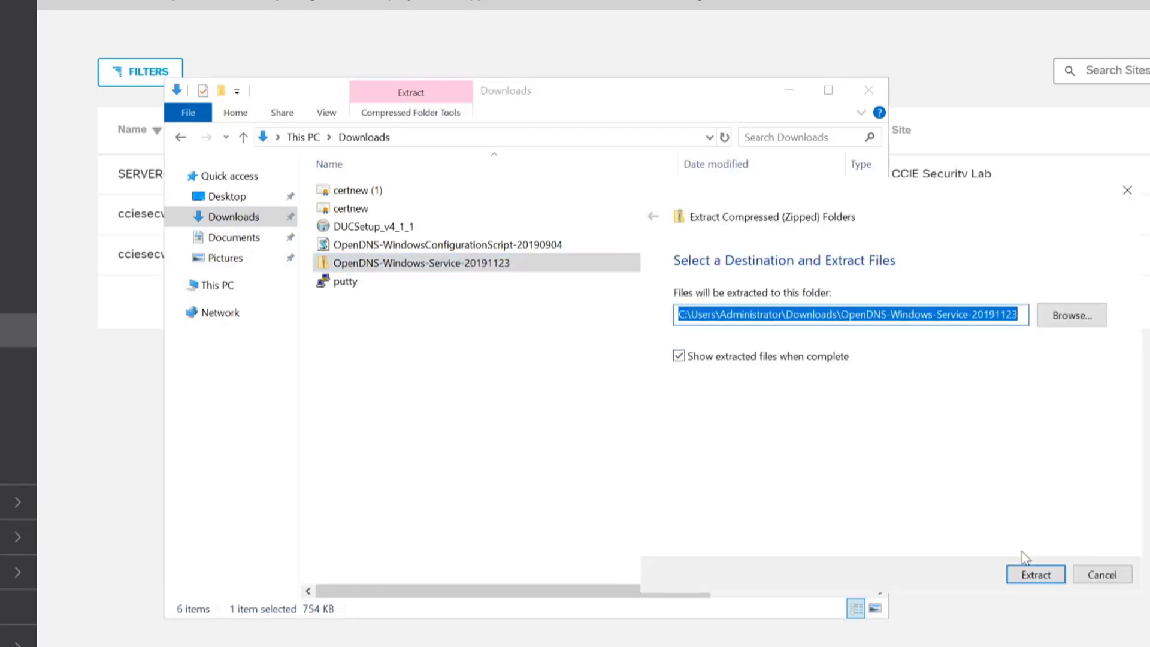
click(1035, 573)
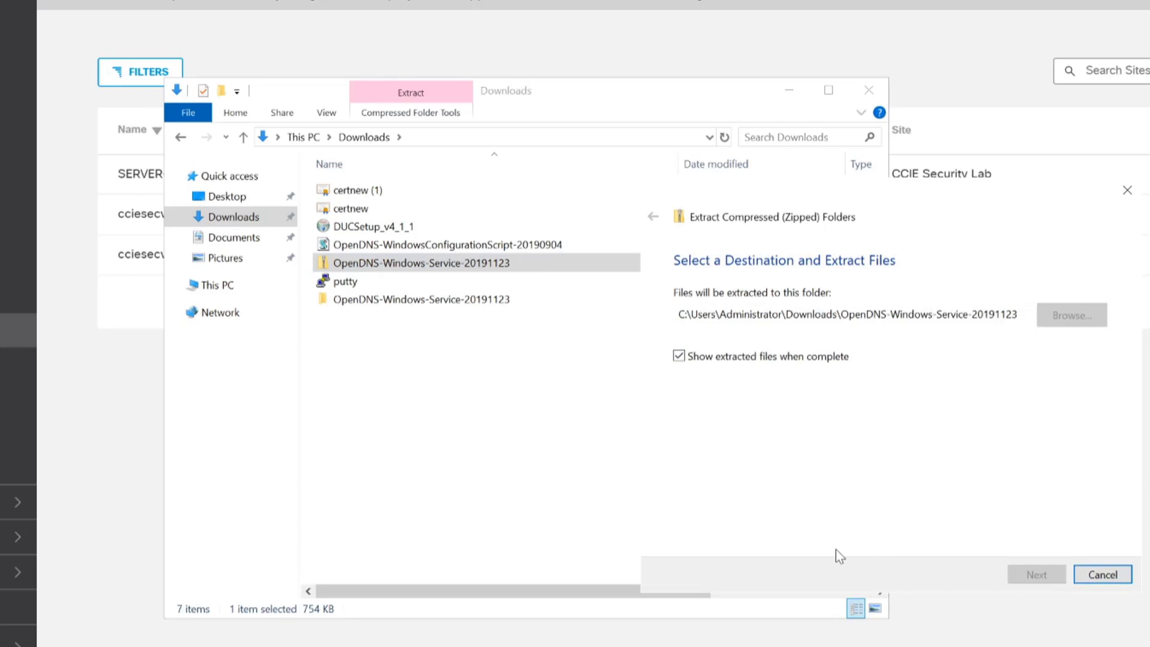
click(1035, 573)
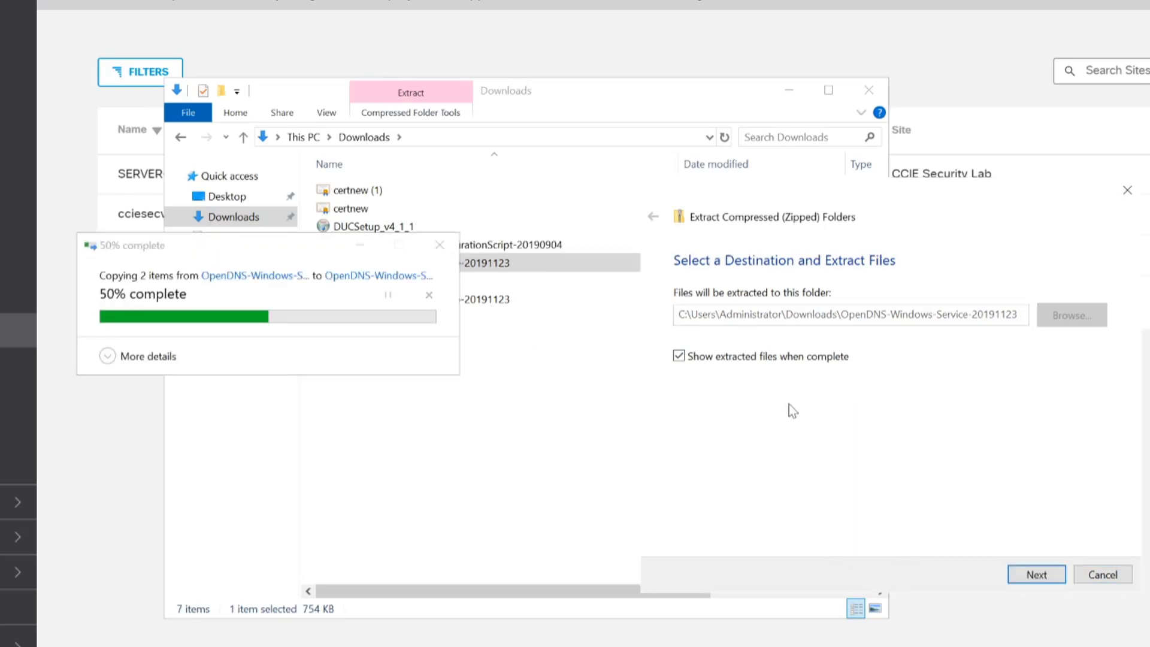
click(1035, 574)
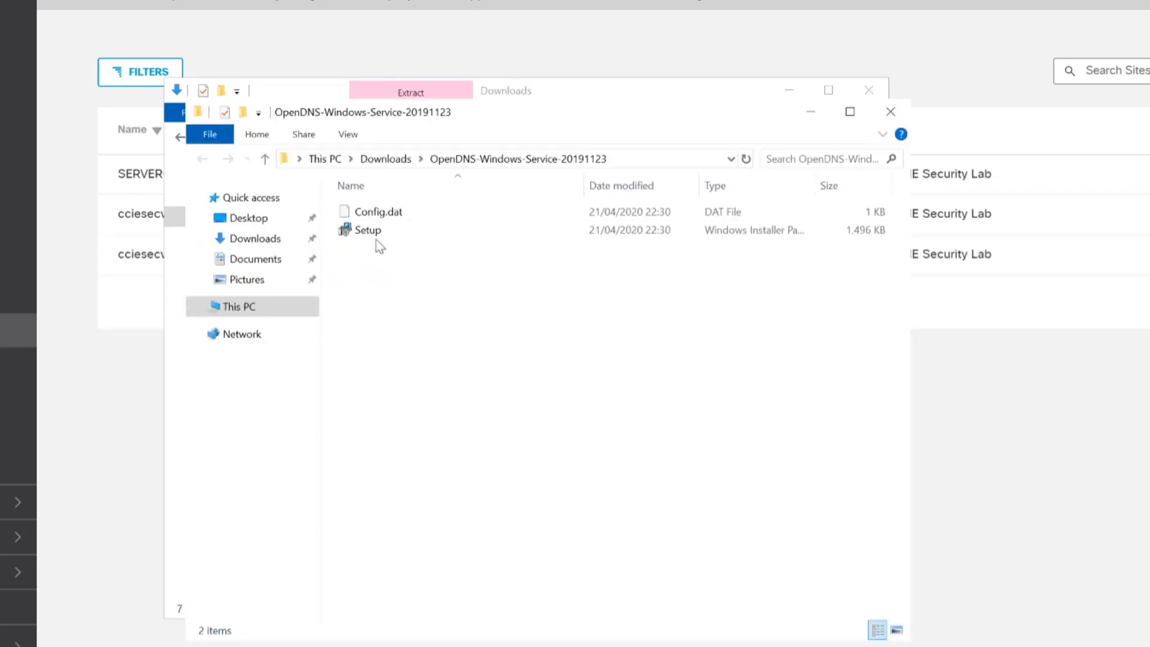
click(367, 230)
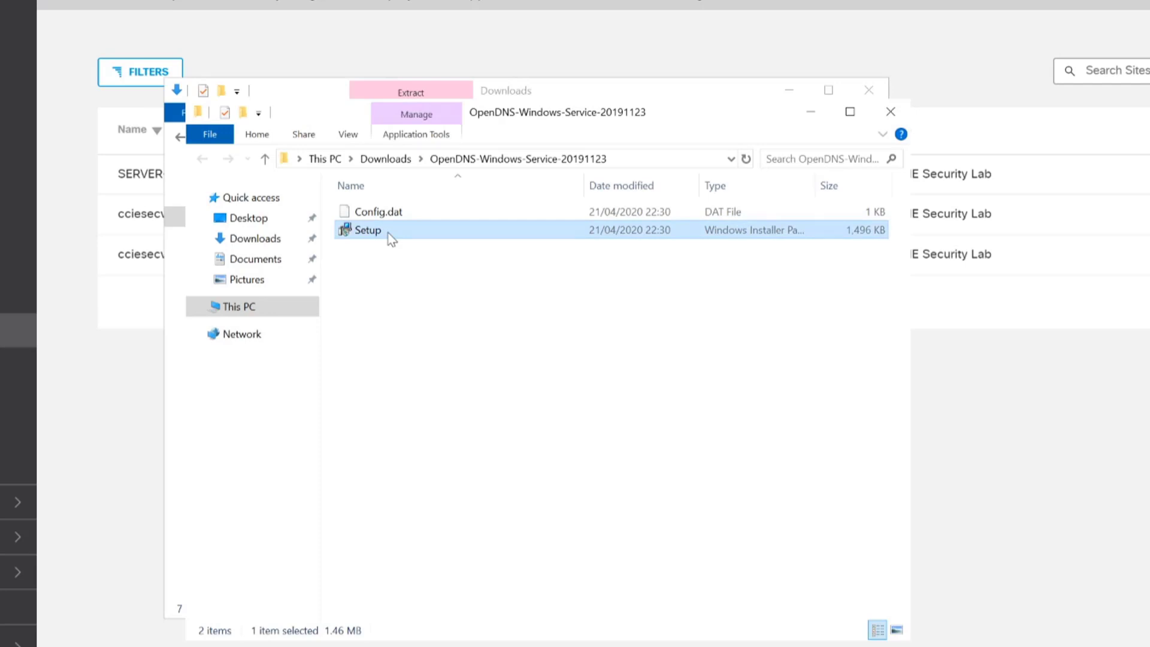
Launch Setup, pass the Welcome page and keep the default C:\Program Files (x86)\OpenDNS\ destination
double_click(367, 230)
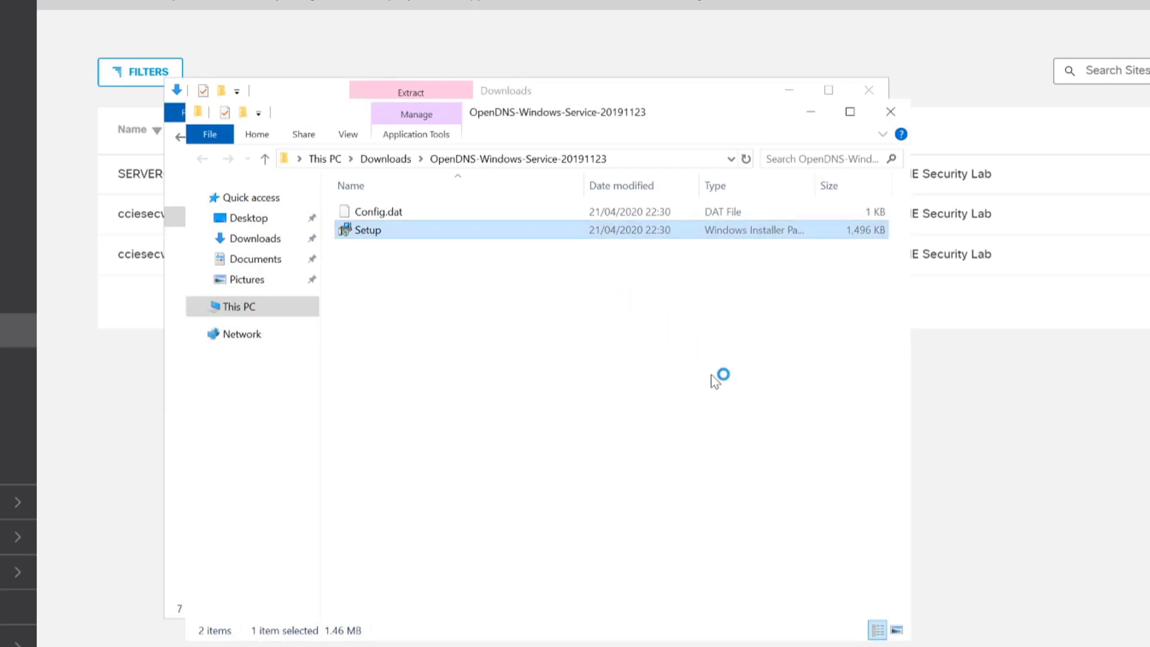
mouse_move(684, 370)
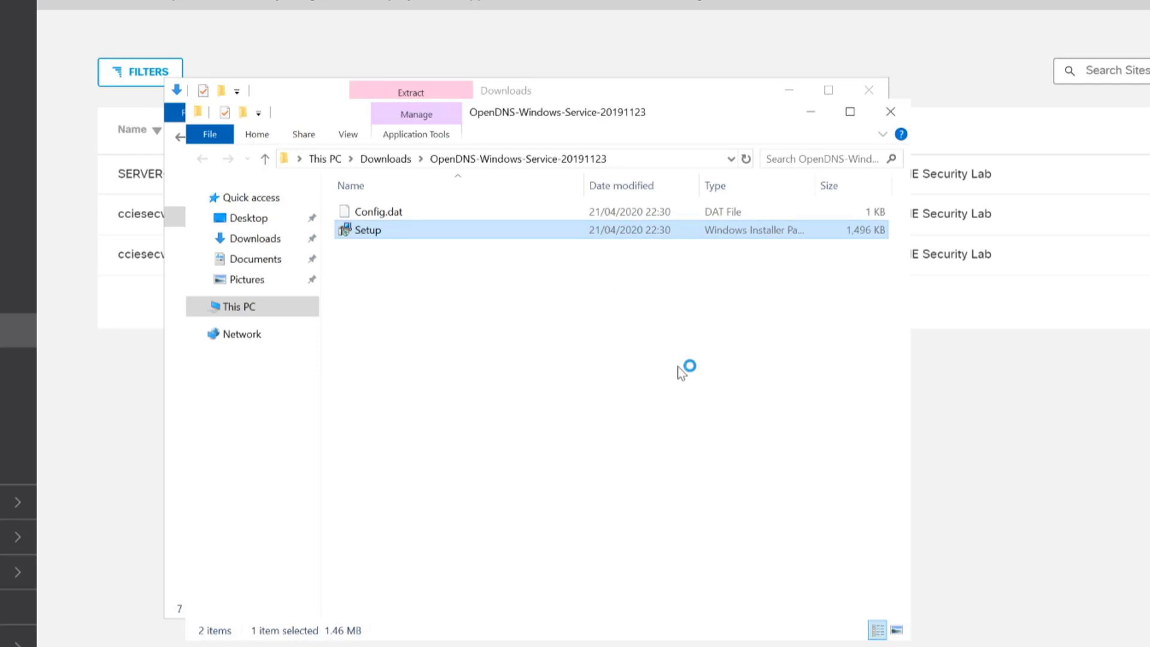
double_click(368, 230)
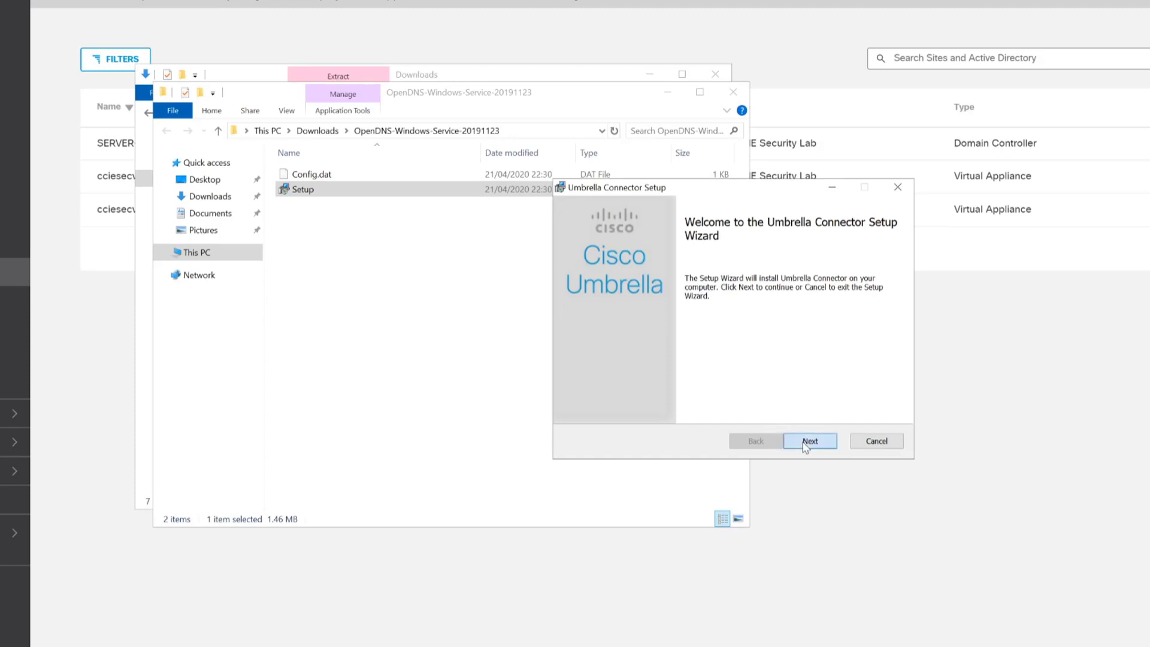
click(809, 440)
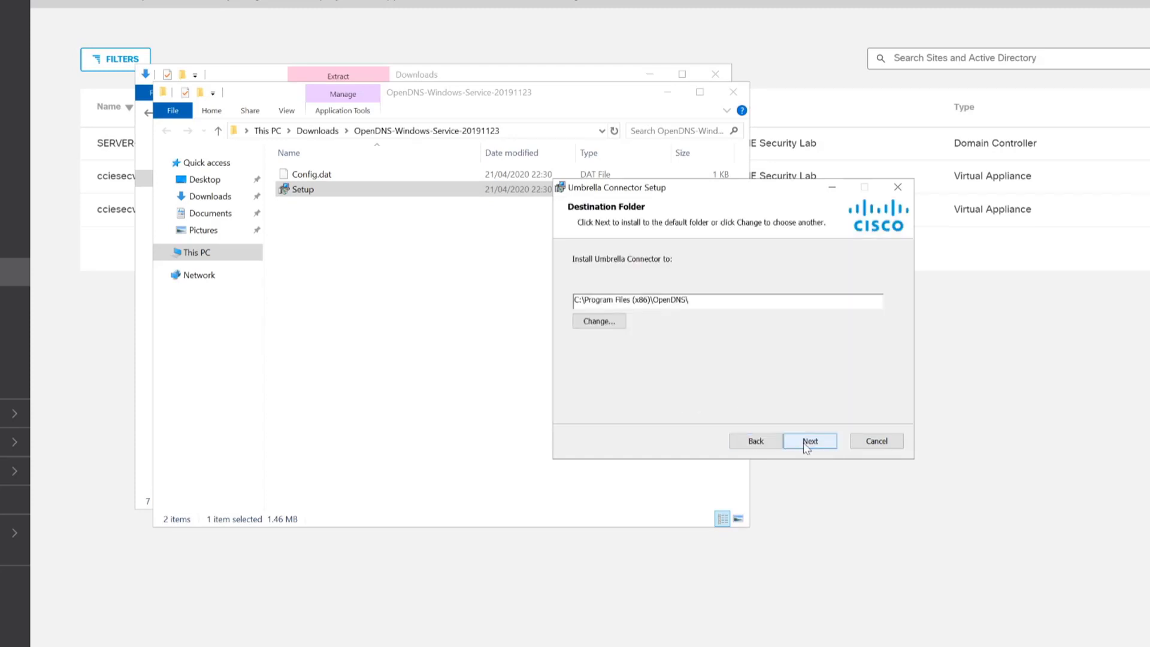
click(810, 441)
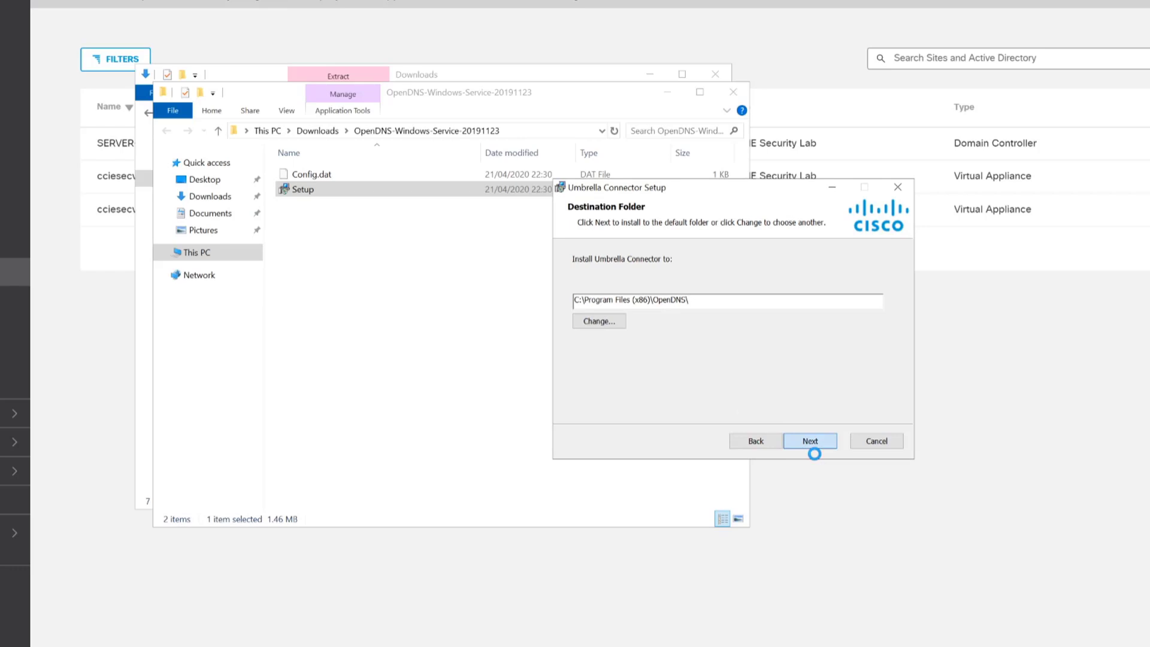
click(810, 440)
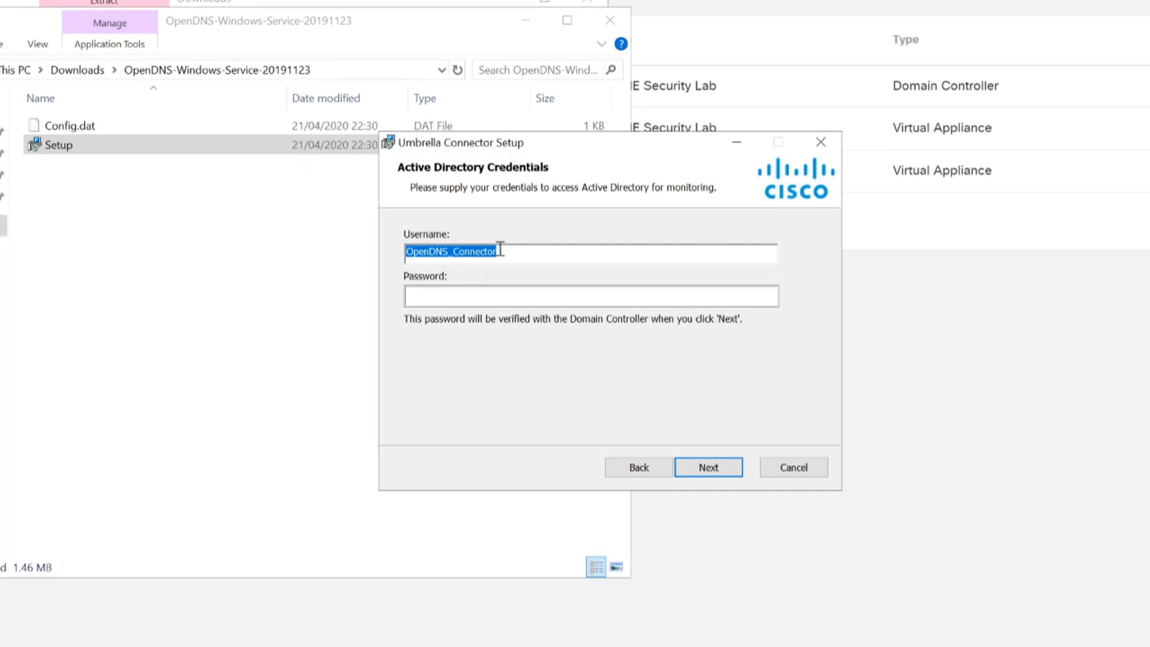
mouse_move(513, 248)
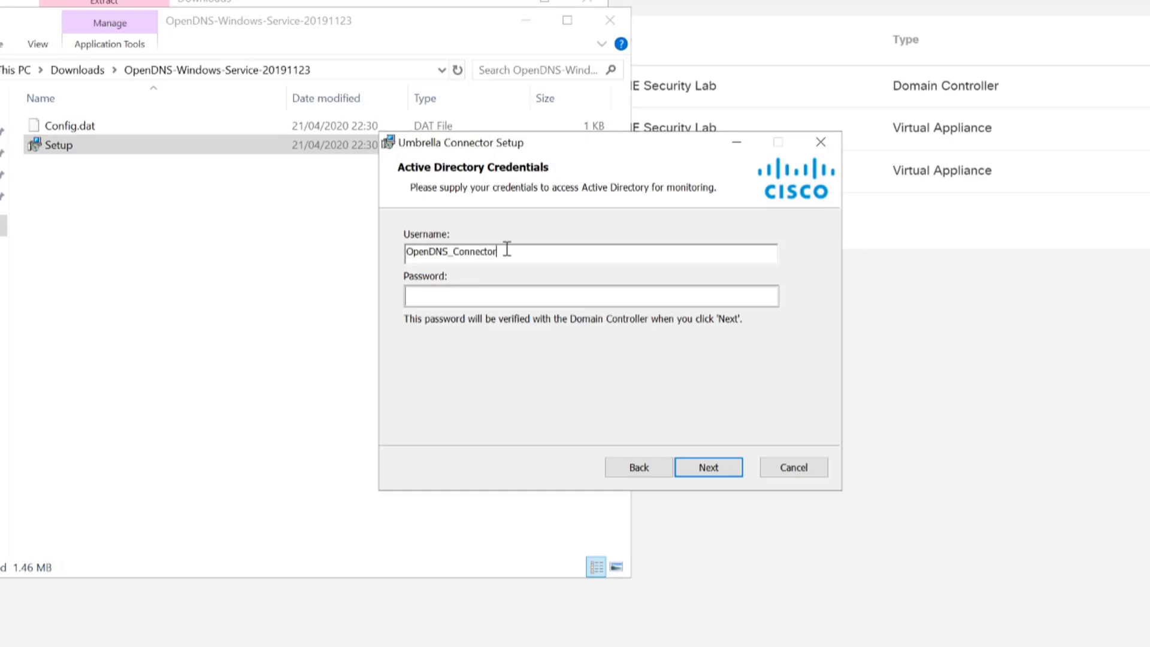
mouse_move(442, 253)
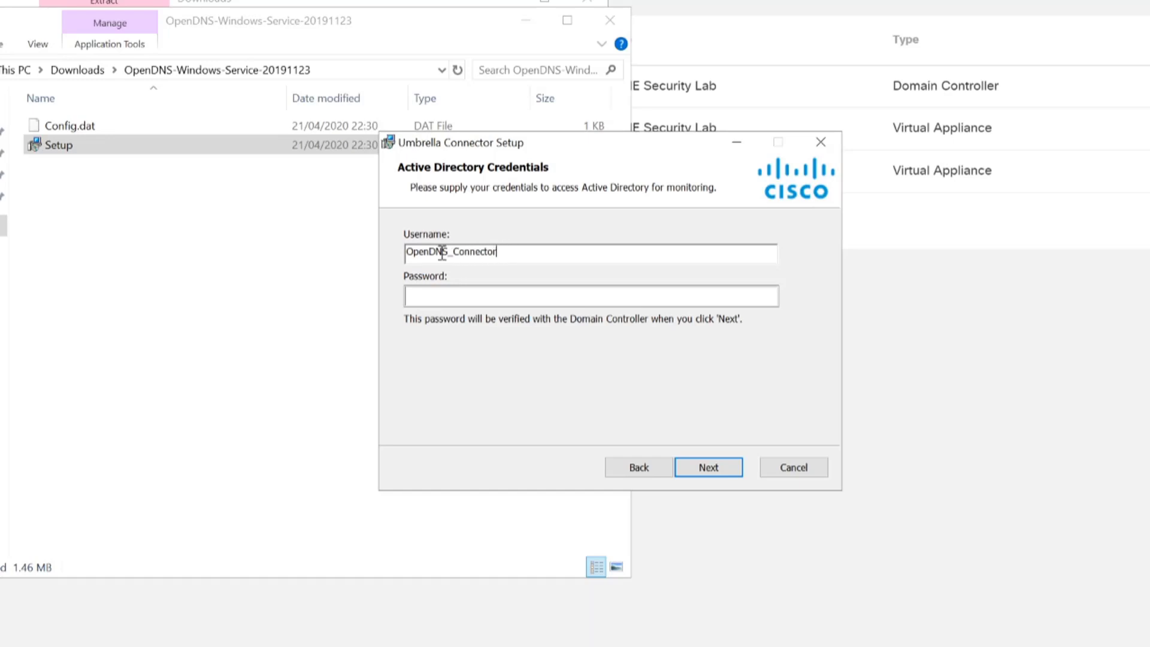
mouse_move(539, 263)
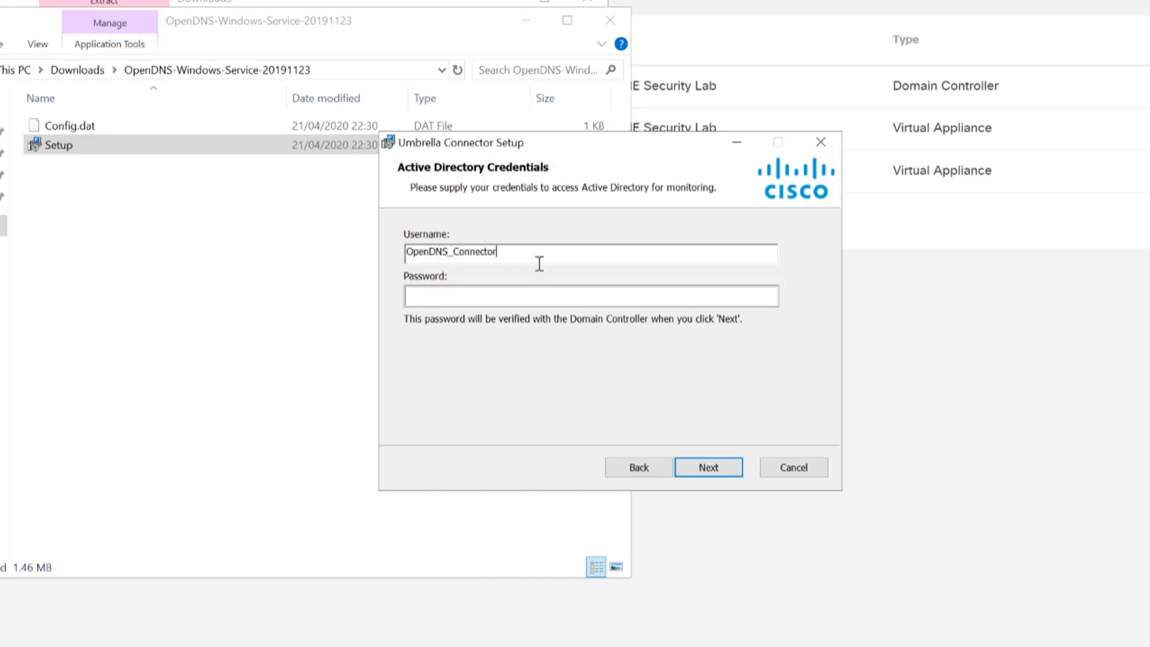
Submit the OpenDNS_Connector password; verification reports the credentials couldn't be validated
click(590, 296)
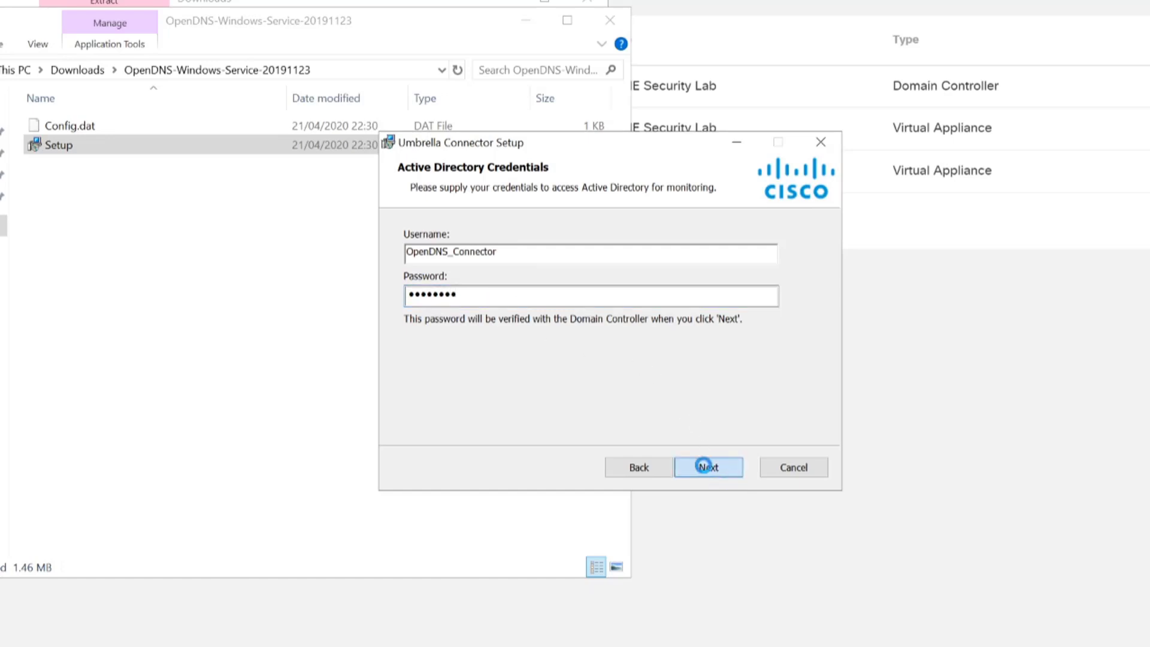
click(708, 467)
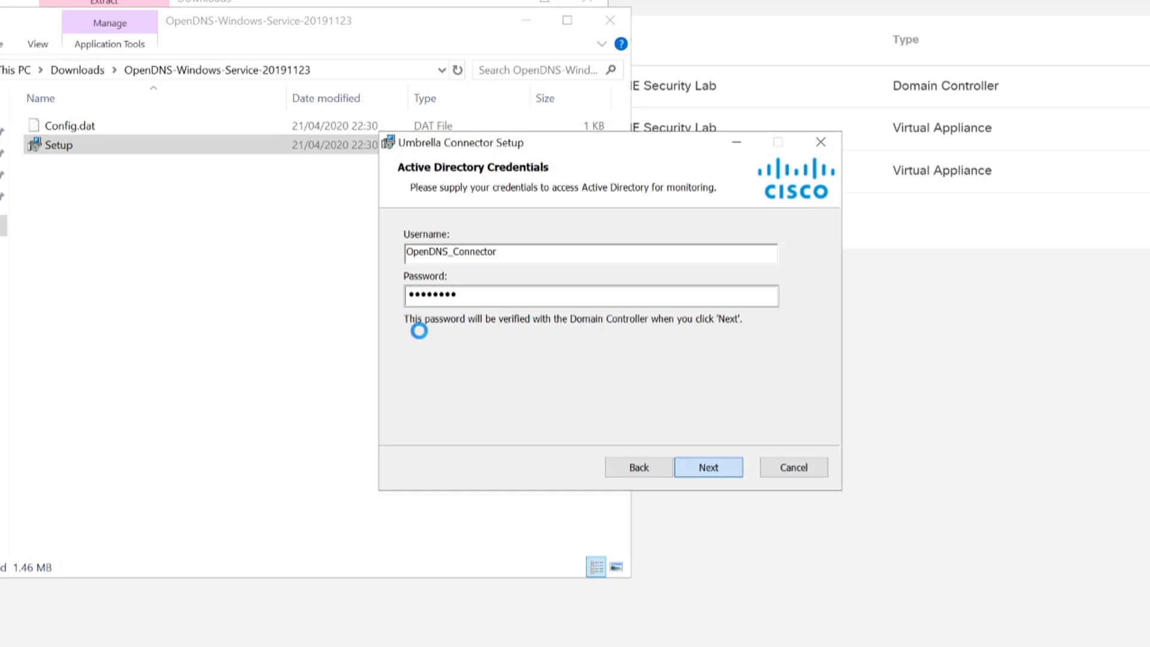
mouse_move(559, 332)
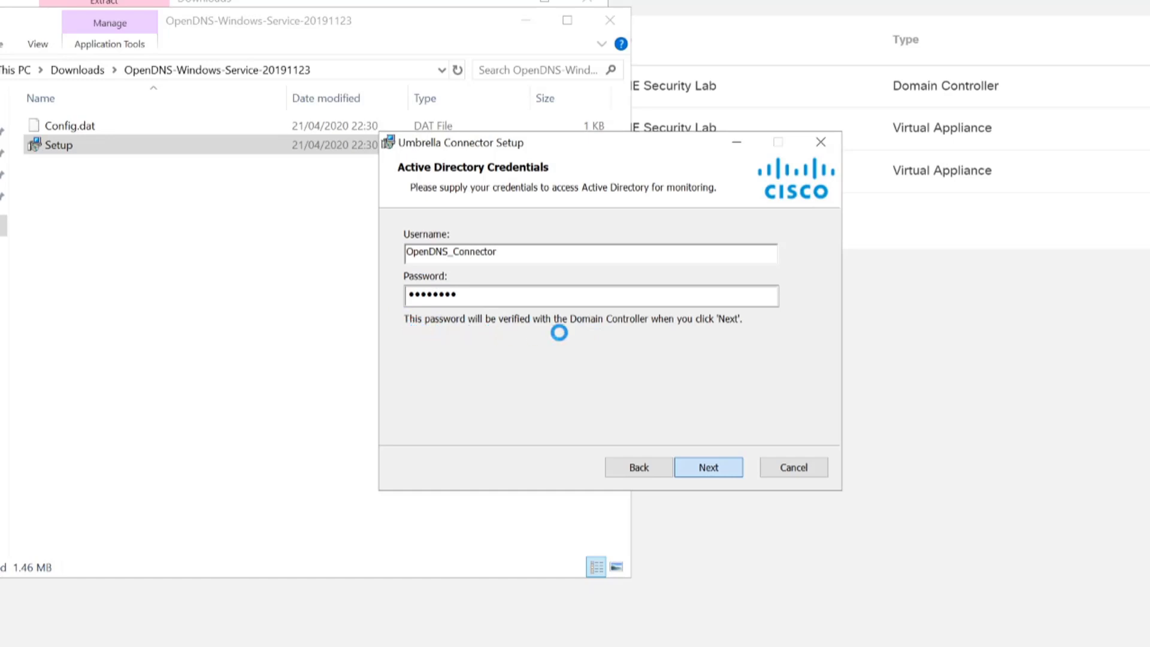
click(707, 467)
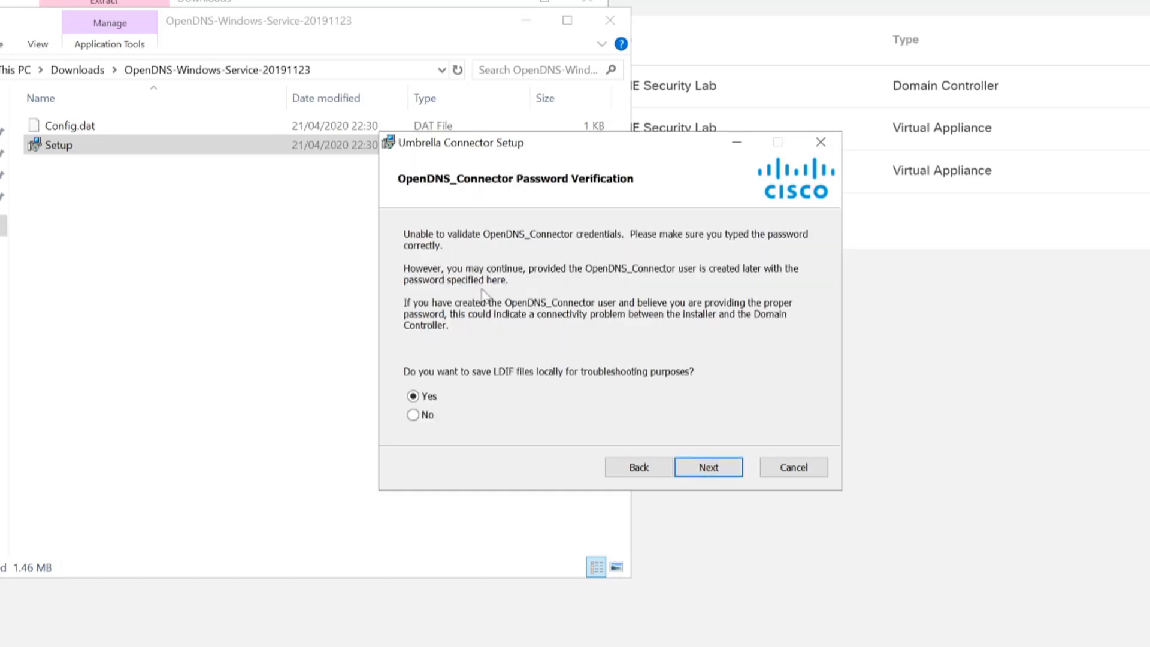
mouse_move(436, 246)
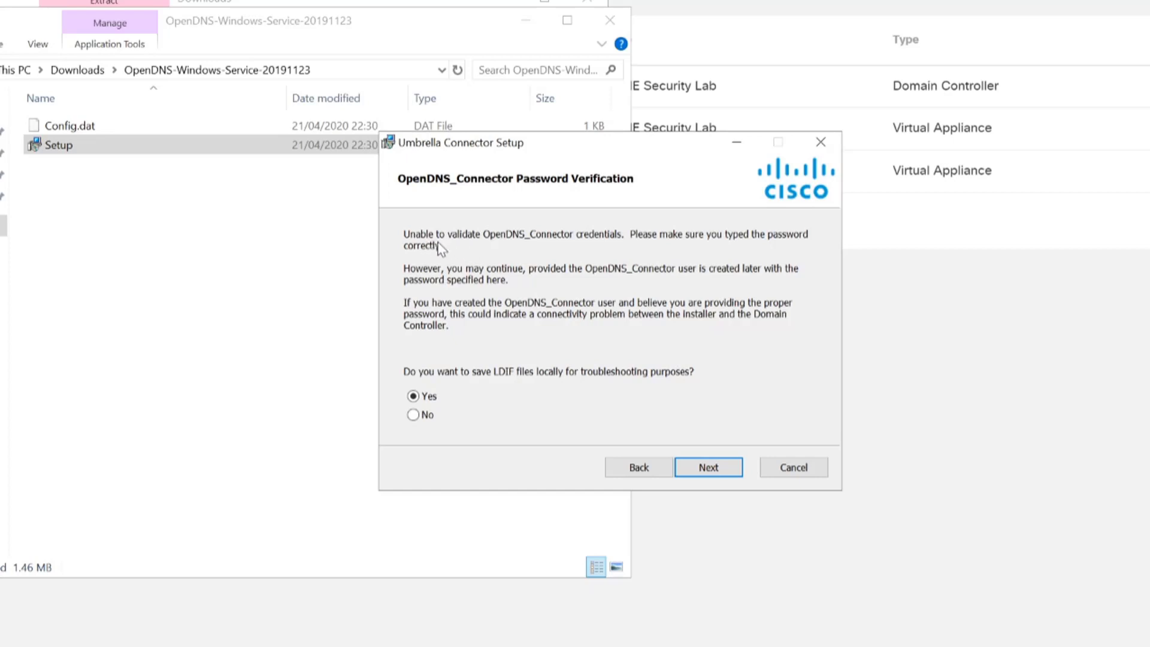
mouse_move(664, 250)
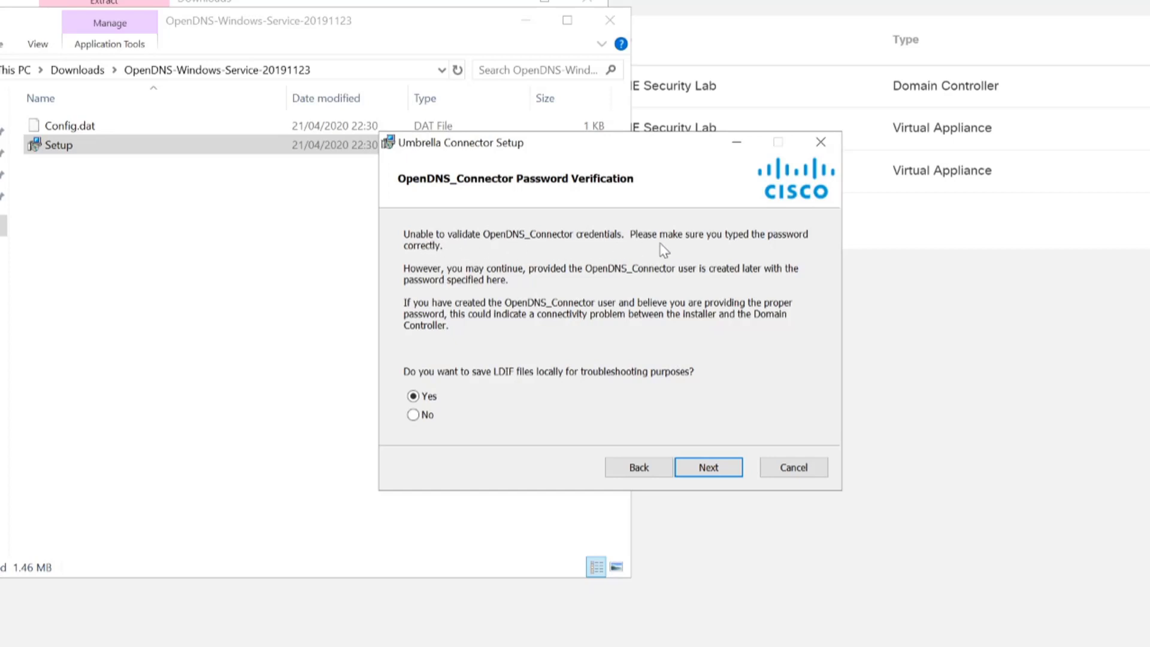
mouse_move(490, 261)
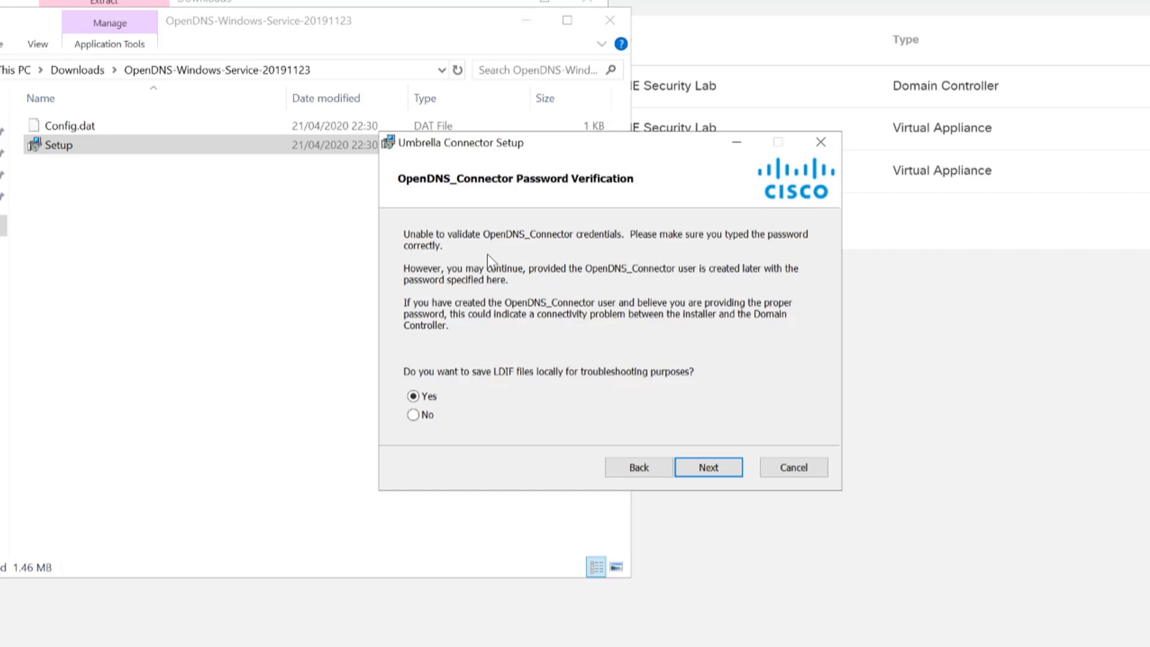
mouse_move(460, 285)
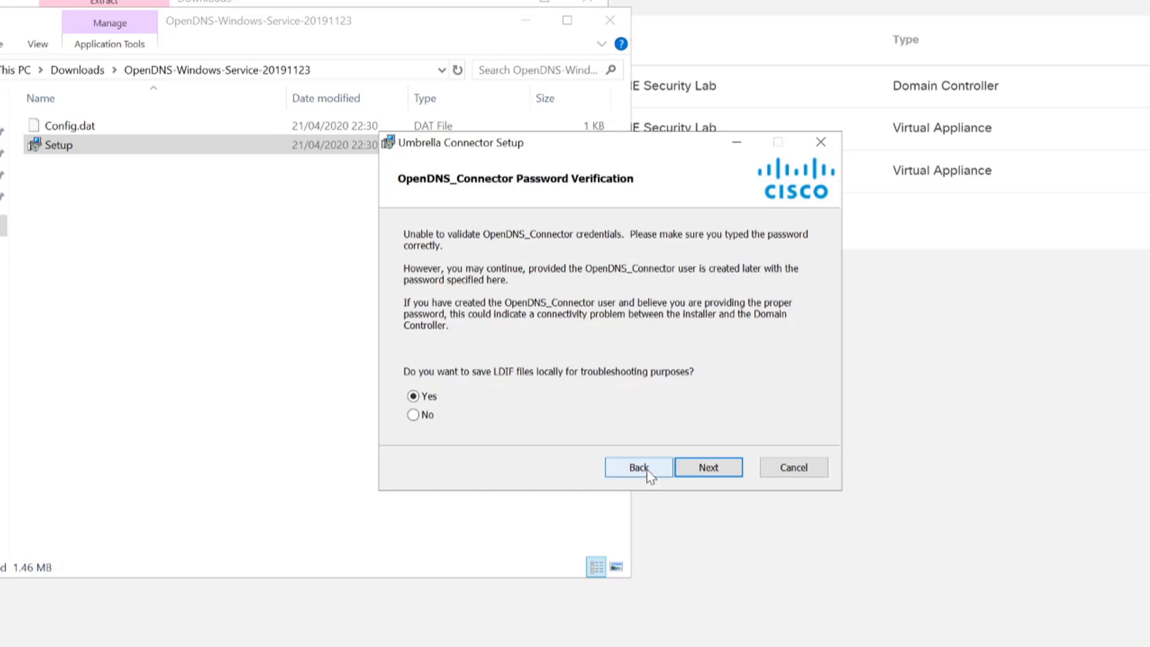
Go back, re-enter the OpenDNS_Connector password and resubmit; credentials validate with 'Save LDIF files' left Yes
click(637, 467)
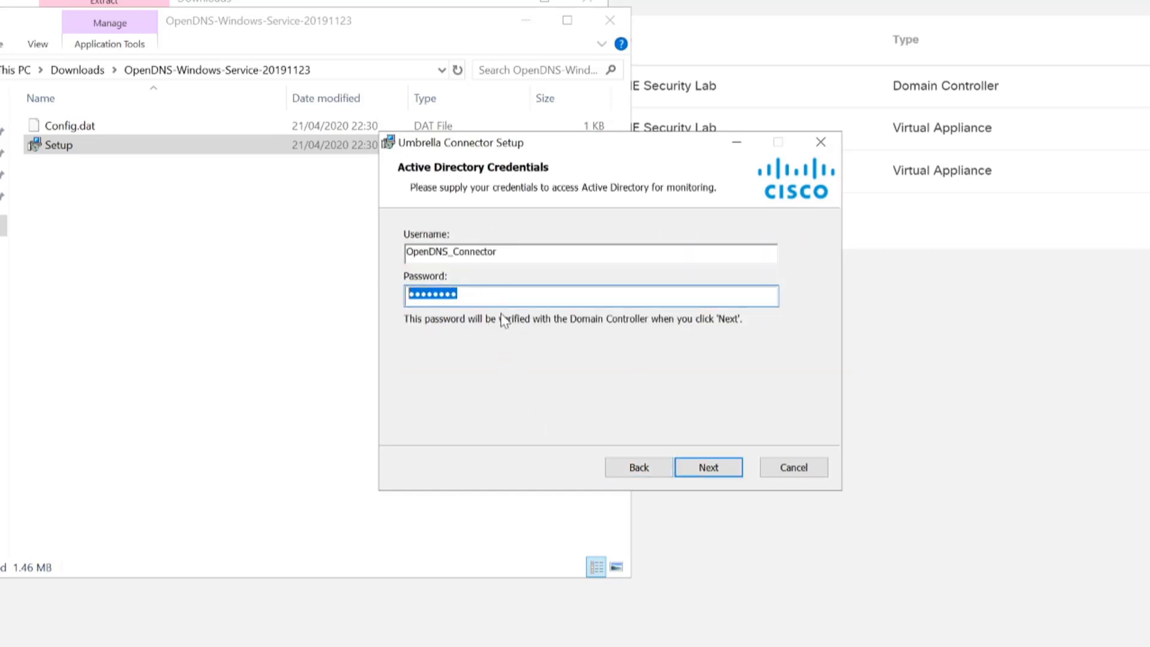
mouse_move(332, 300)
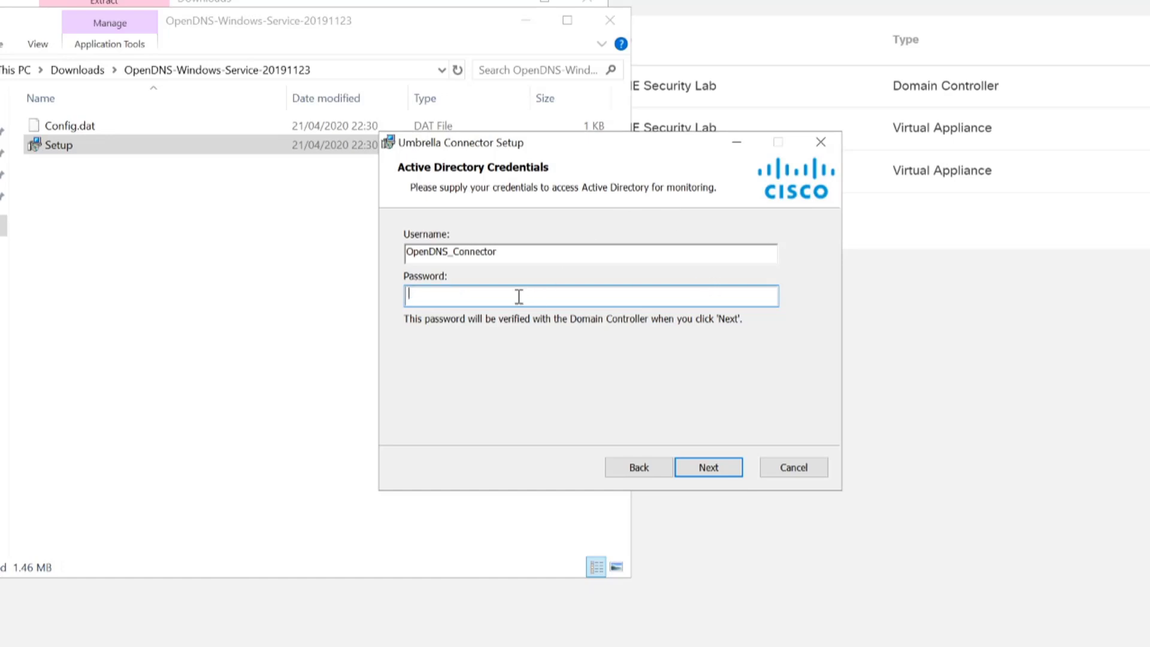
text(•••)
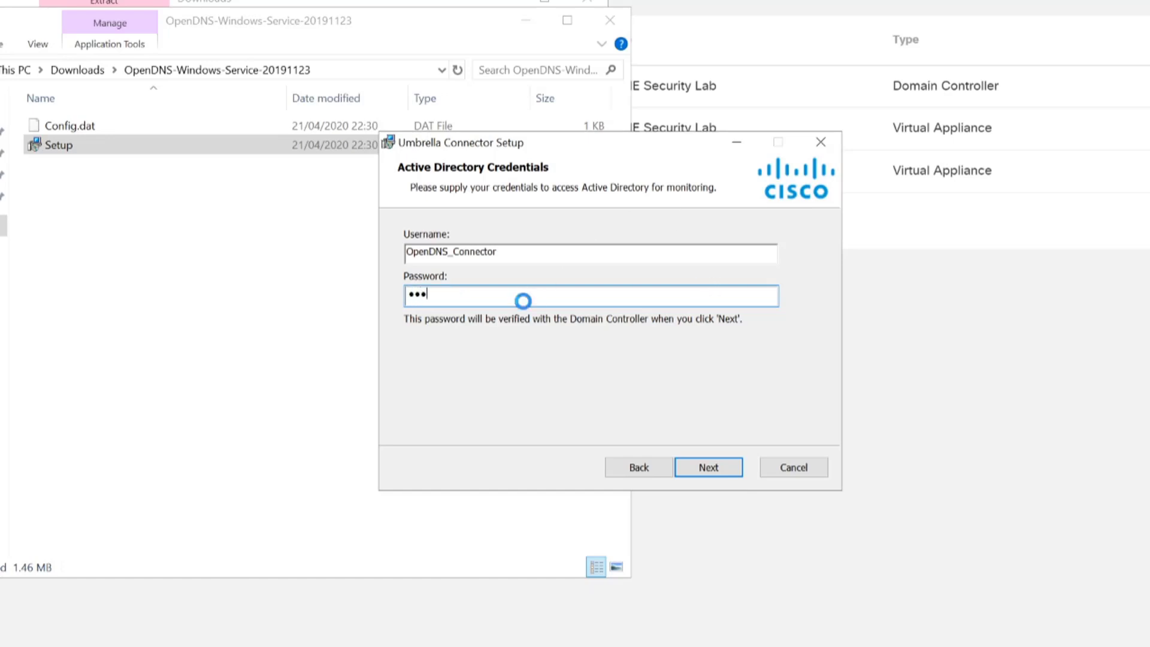
text(password)
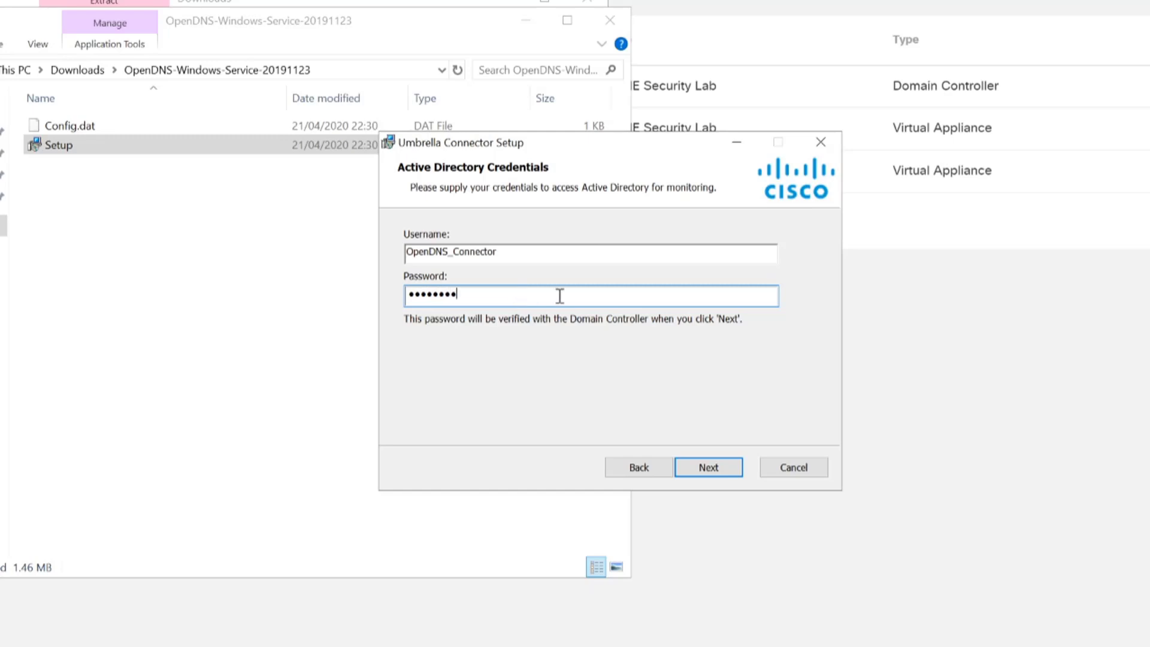
click(706, 467)
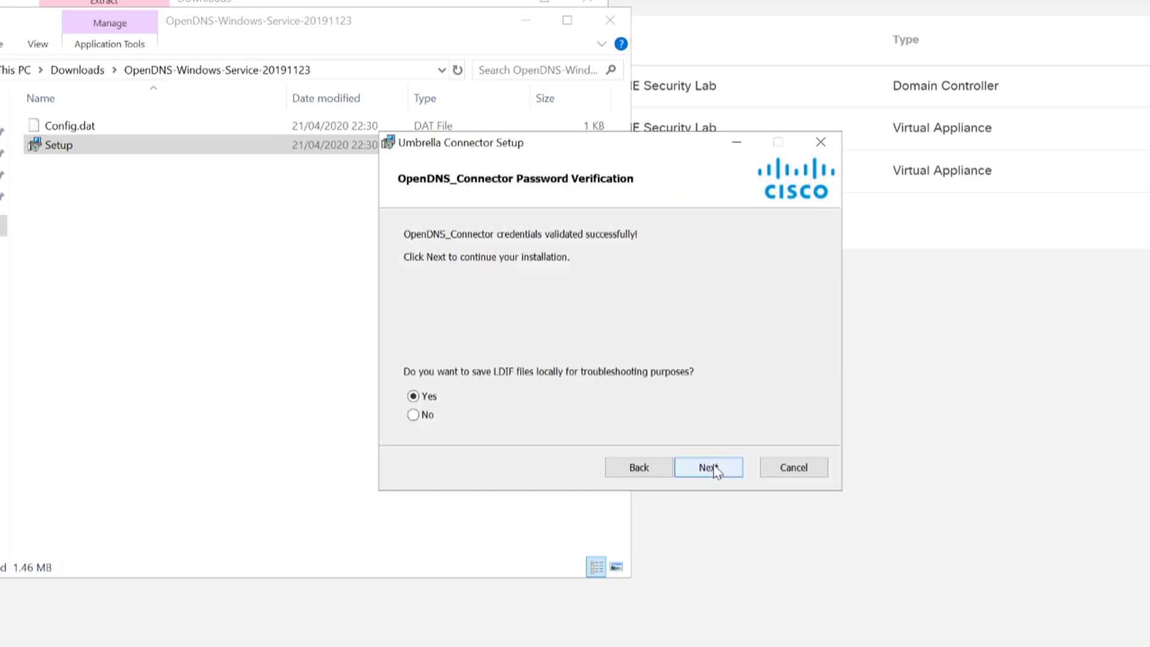
mouse_move(600, 264)
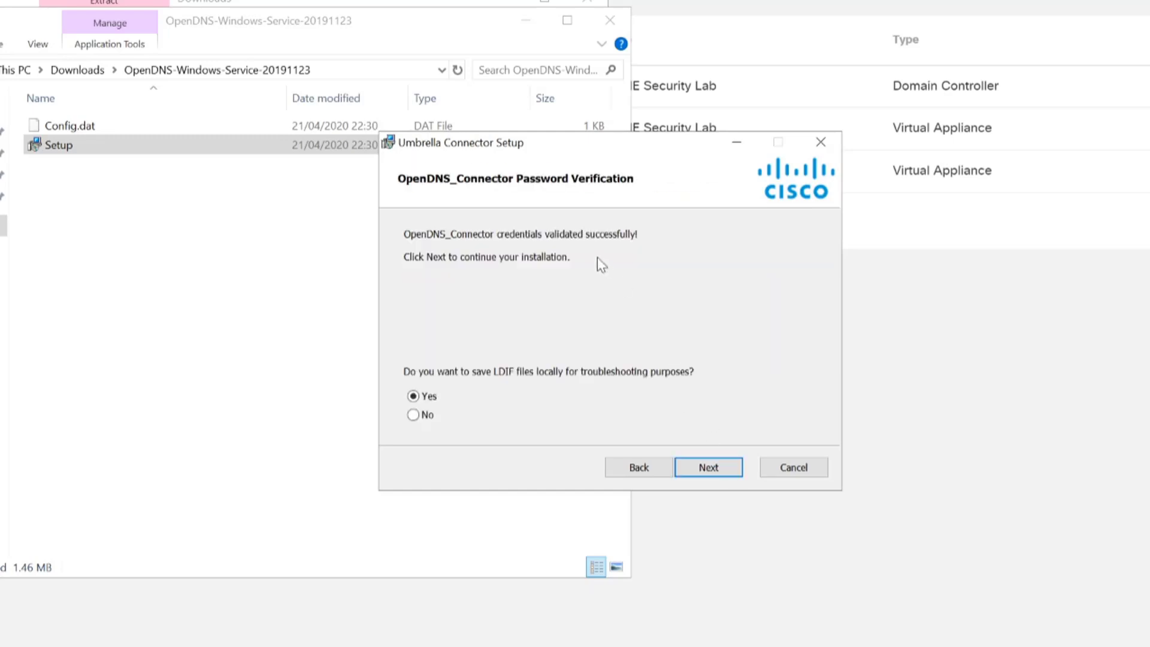
mouse_move(406, 255)
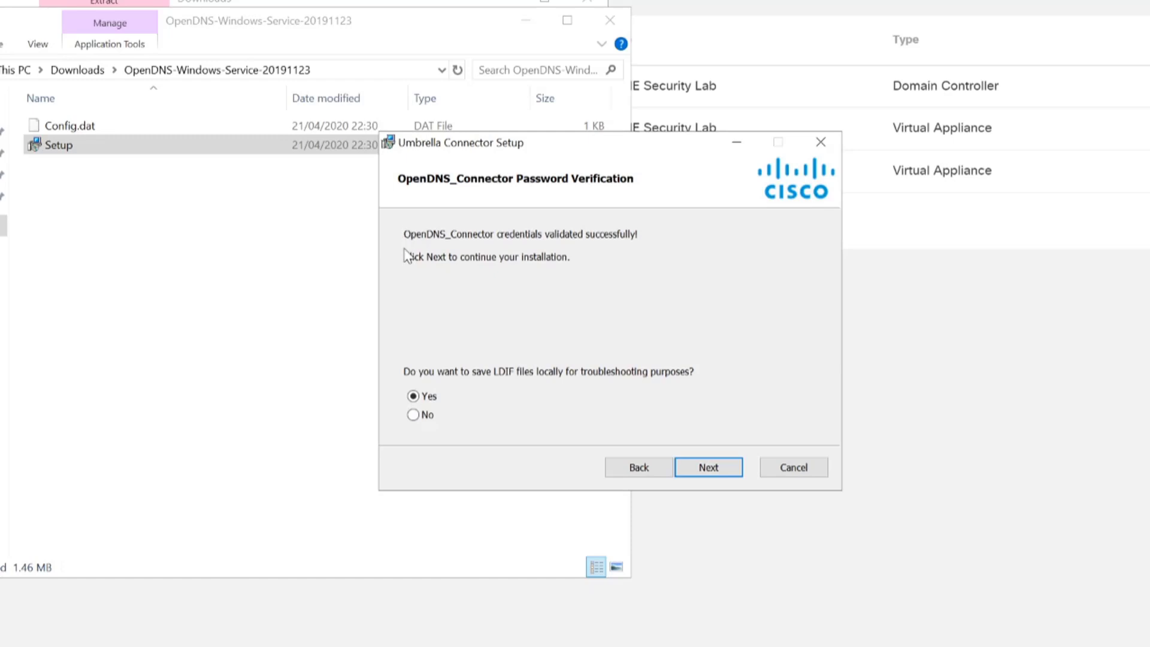
mouse_move(582, 250)
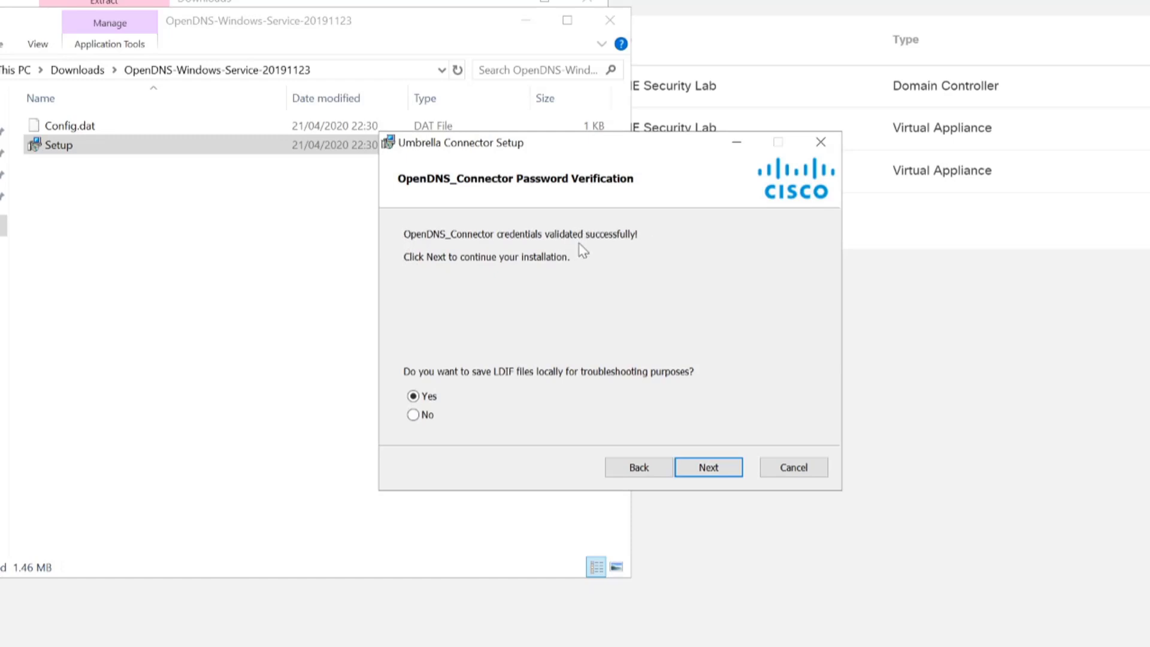
mouse_move(427, 452)
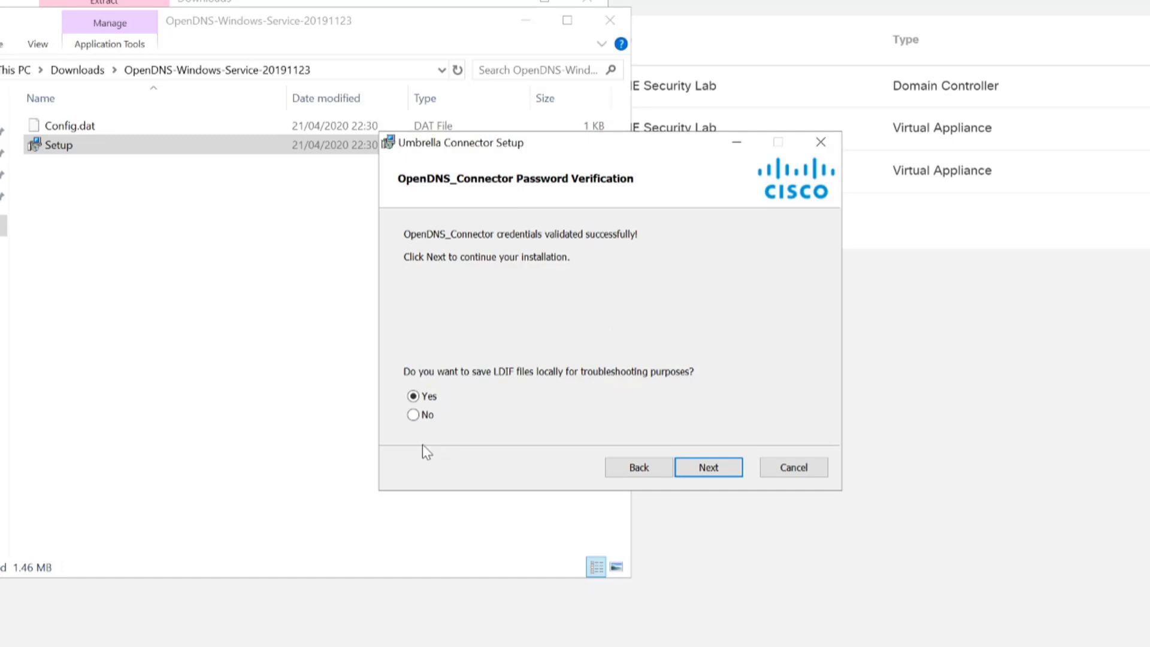
Install the Umbrella Connector and finish the completed wizard
click(707, 467)
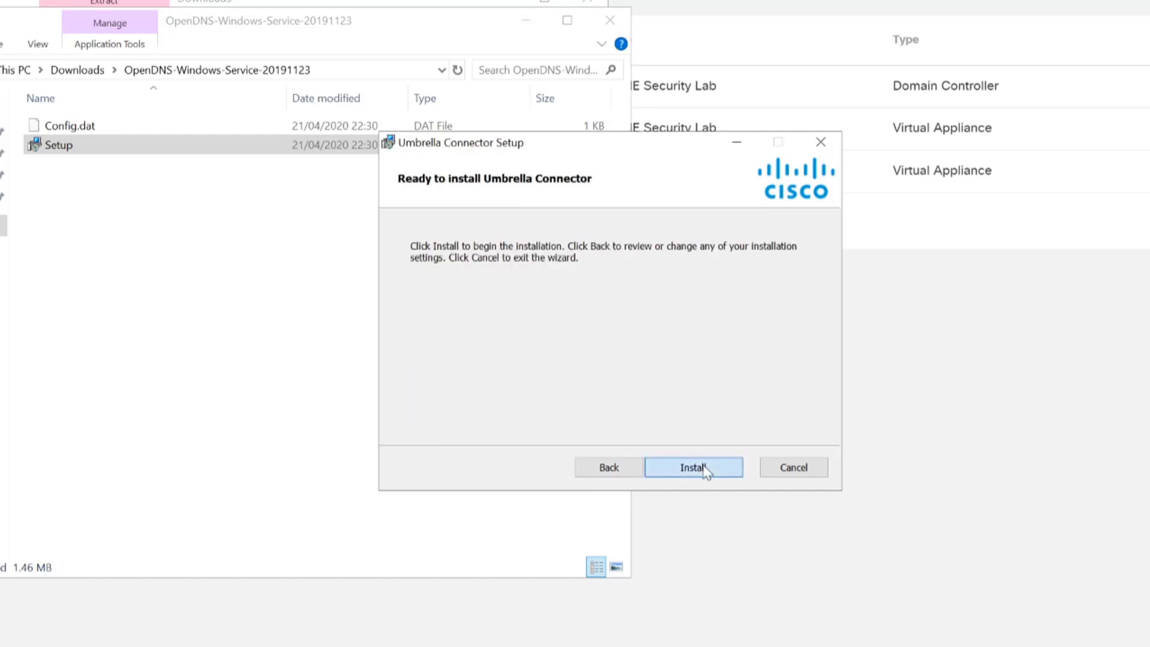
click(694, 467)
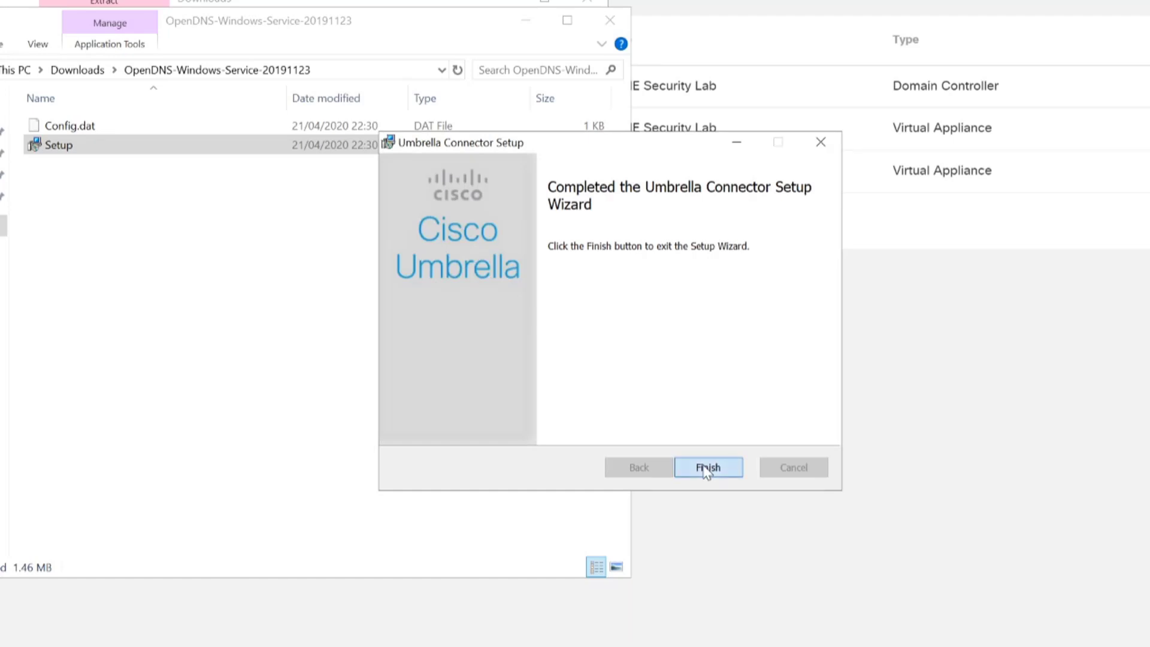
click(708, 467)
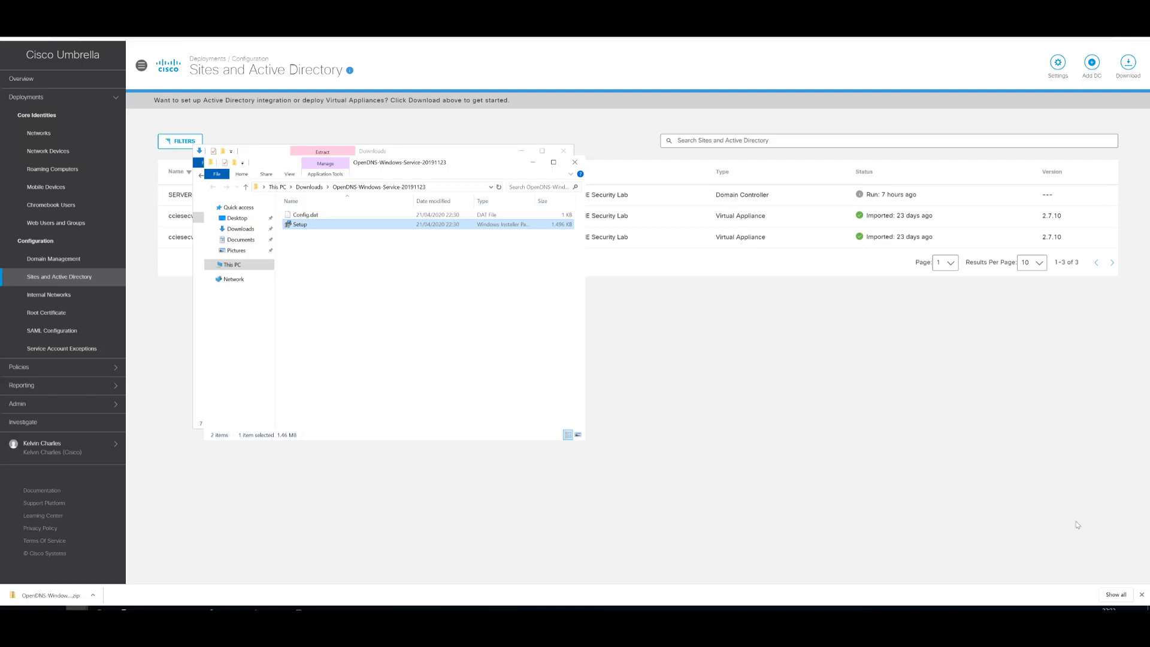
Review the installed files in Program Files (x86)\OpenDNS\OpenDNS Connector\v1.5.1, then close Explorer
click(575, 162)
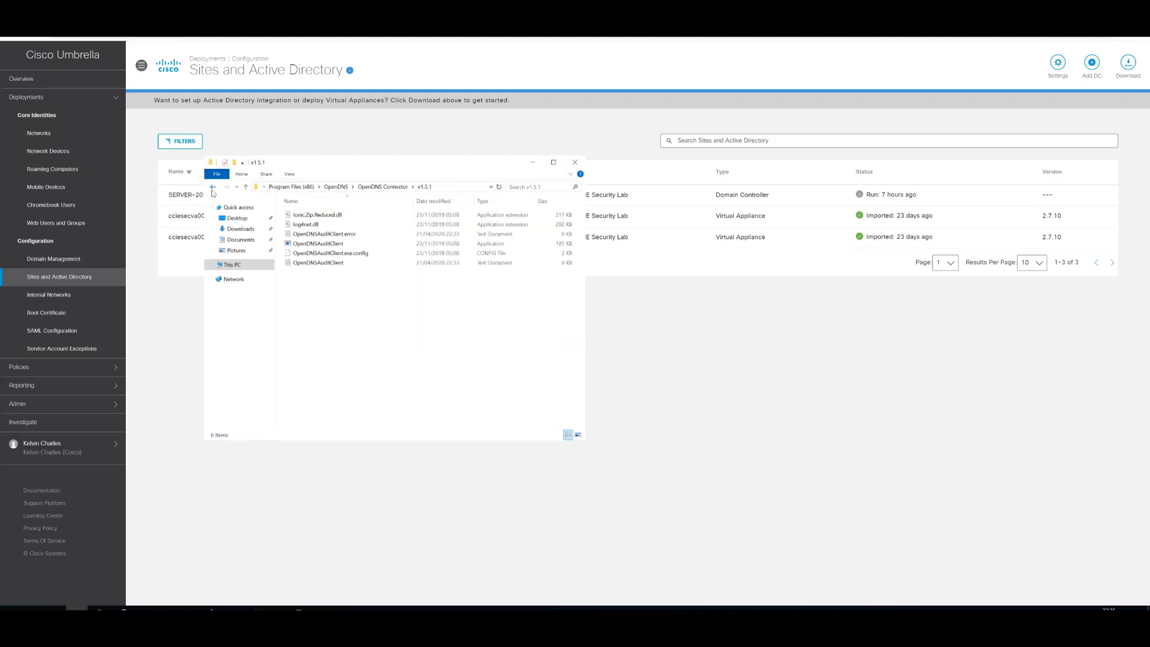
click(213, 186)
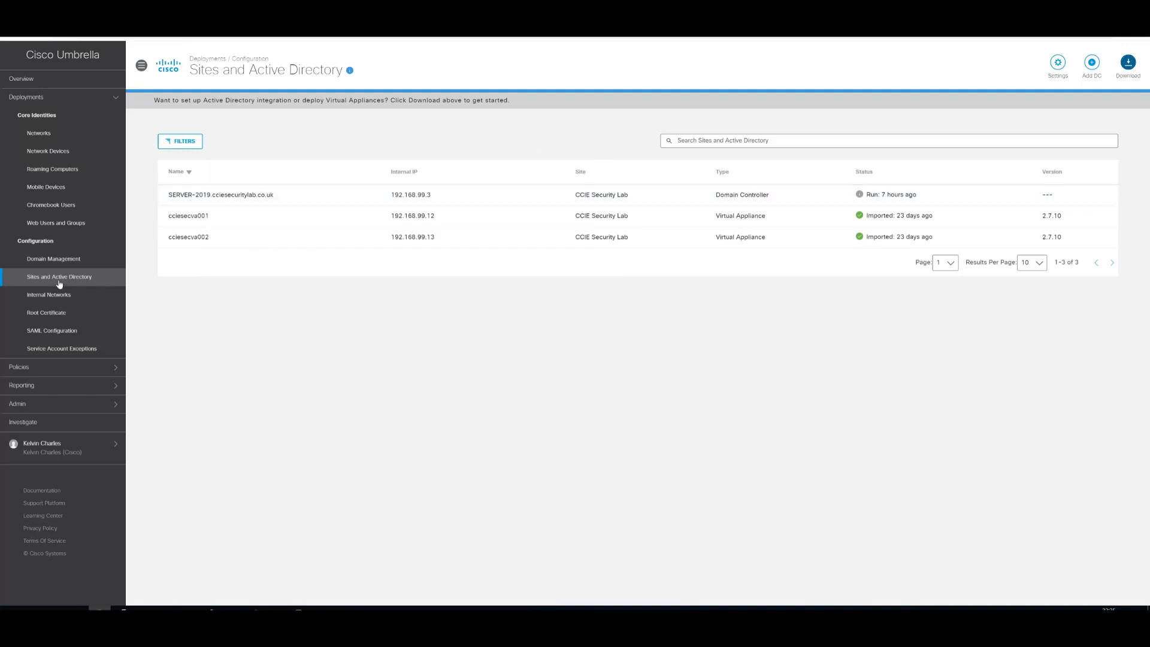
mouse_move(43, 242)
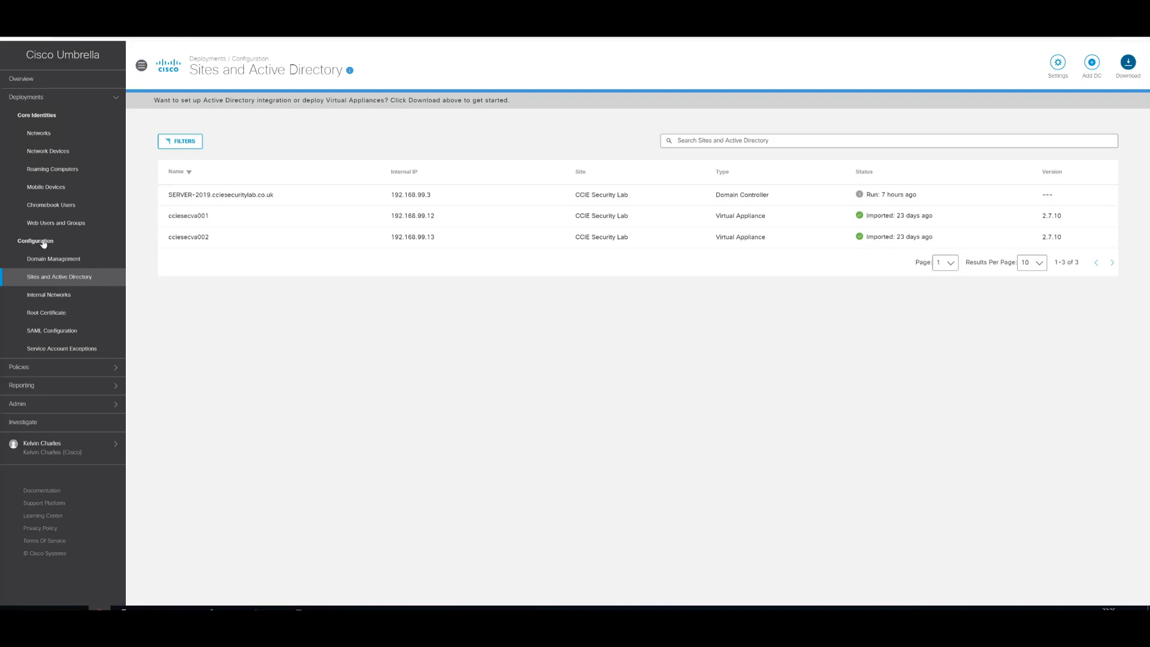
mouse_move(54, 309)
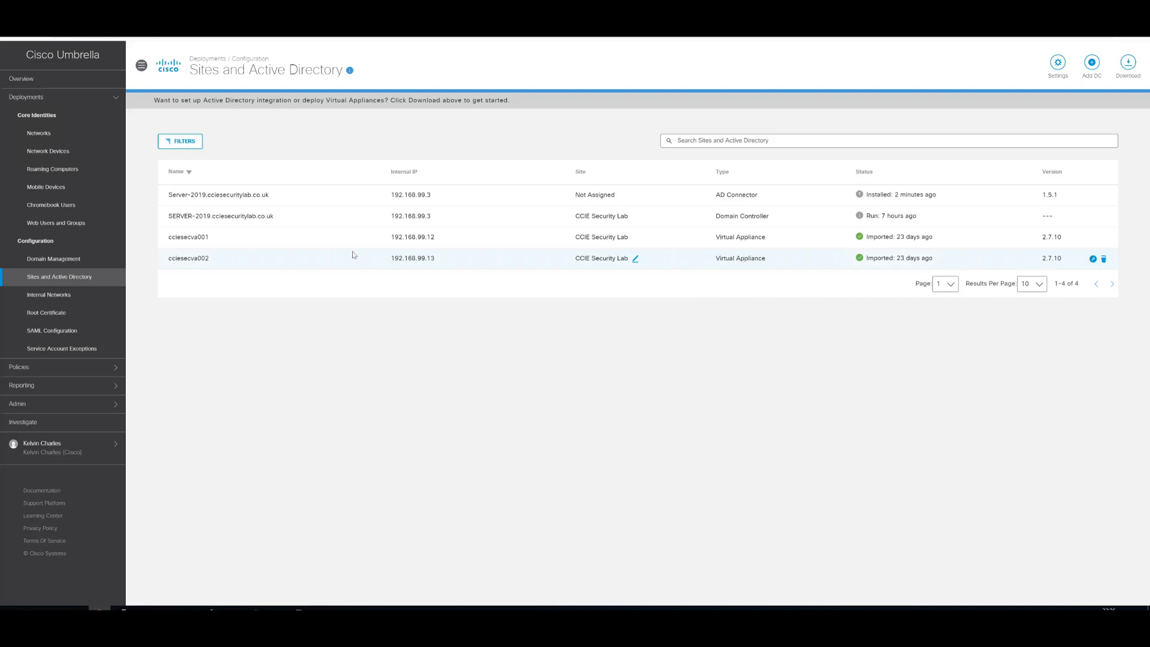
mouse_move(338, 236)
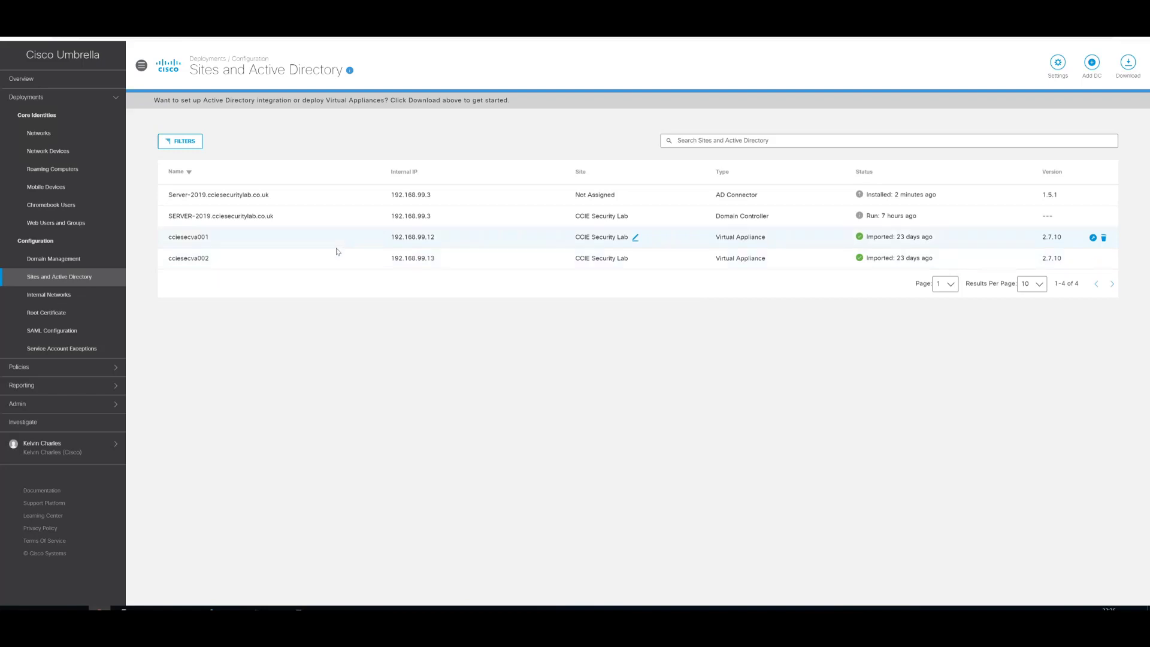
mouse_move(729, 194)
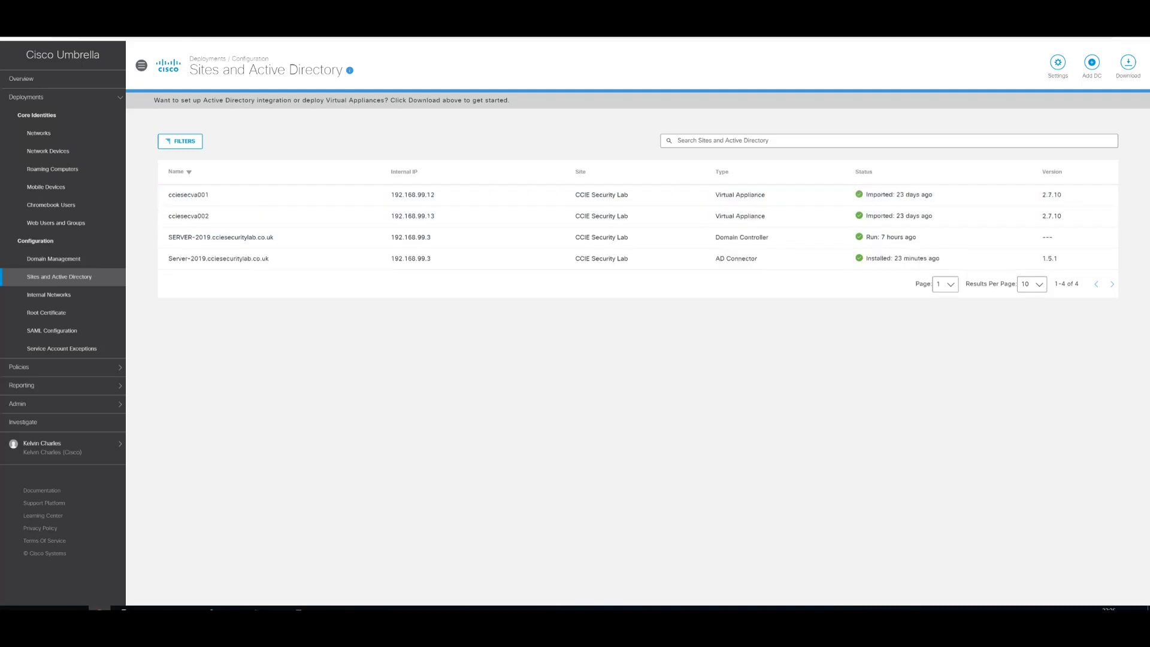
mouse_move(566, 309)
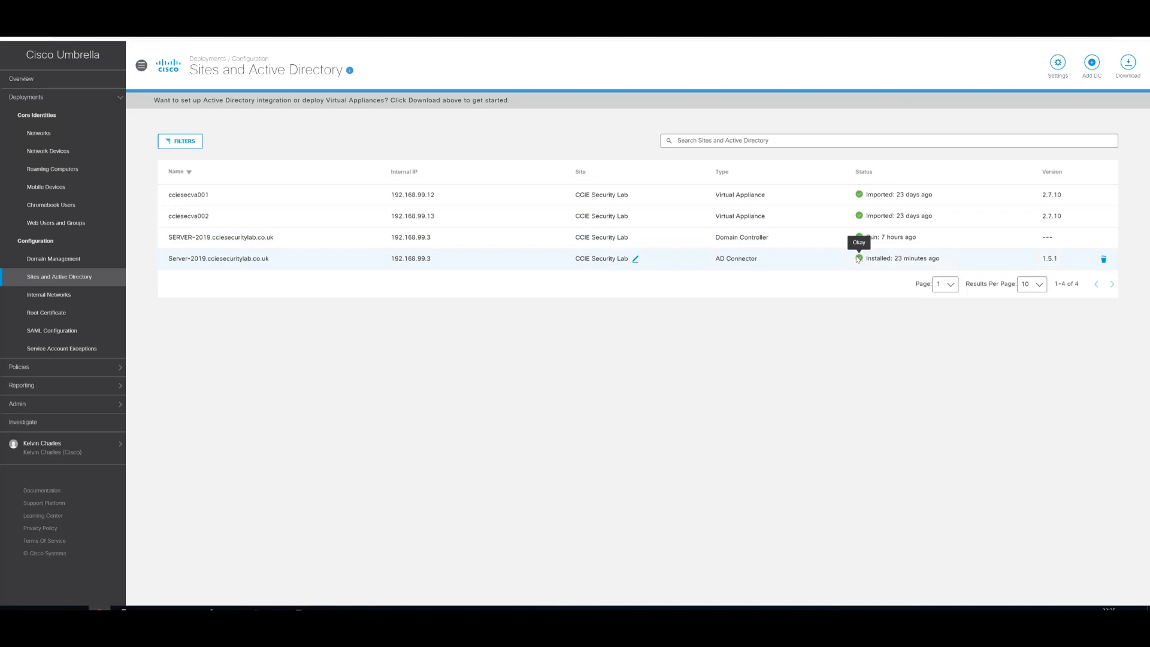
mouse_move(597, 279)
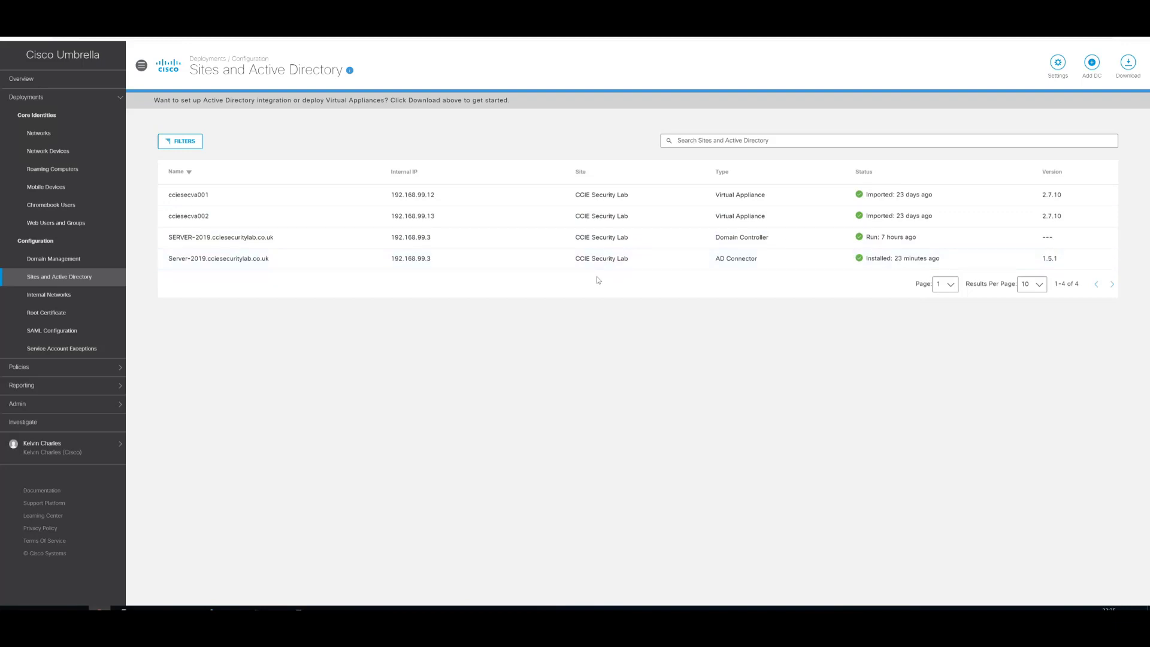
mouse_move(726, 238)
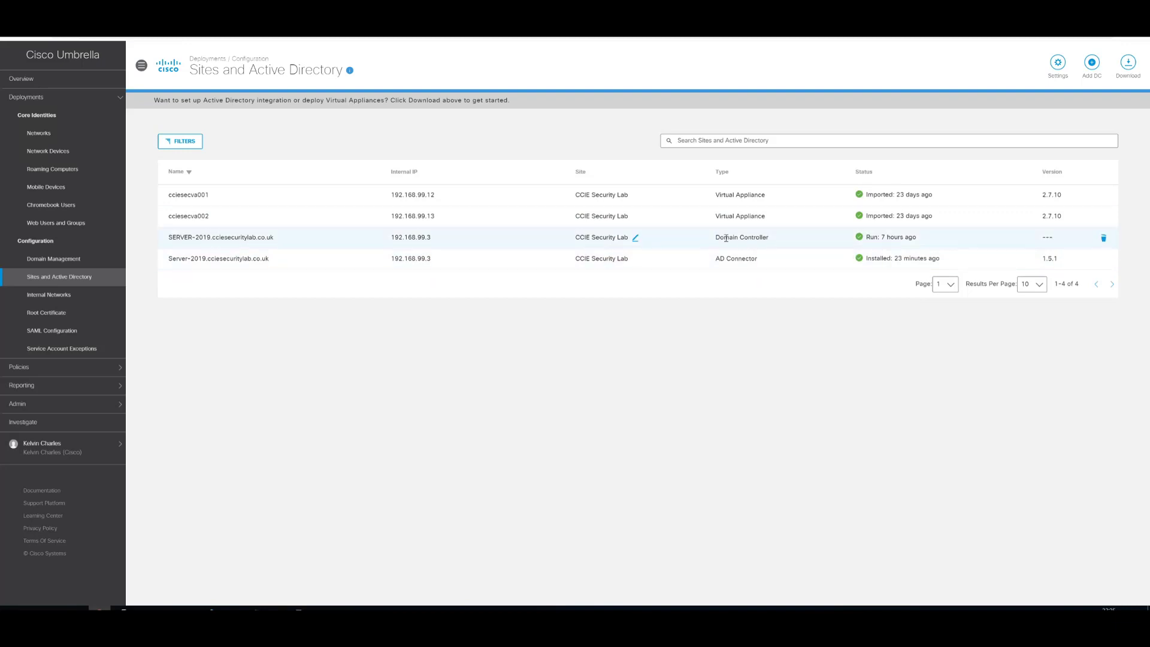
mouse_move(697, 262)
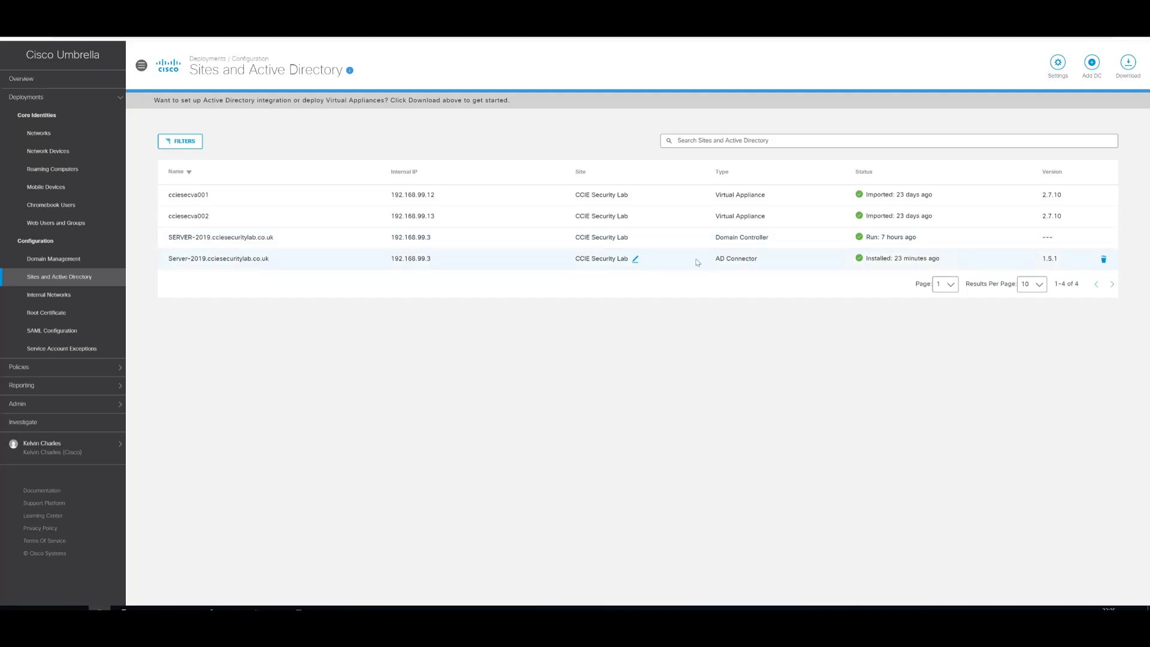
mouse_move(784, 261)
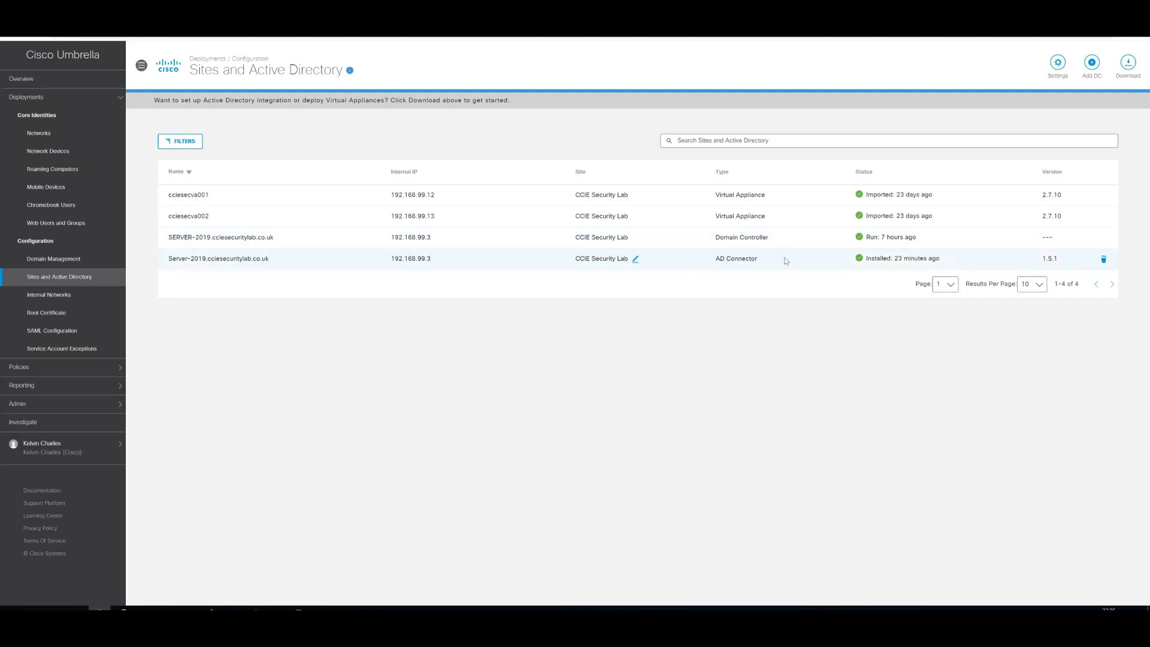
mouse_move(777, 250)
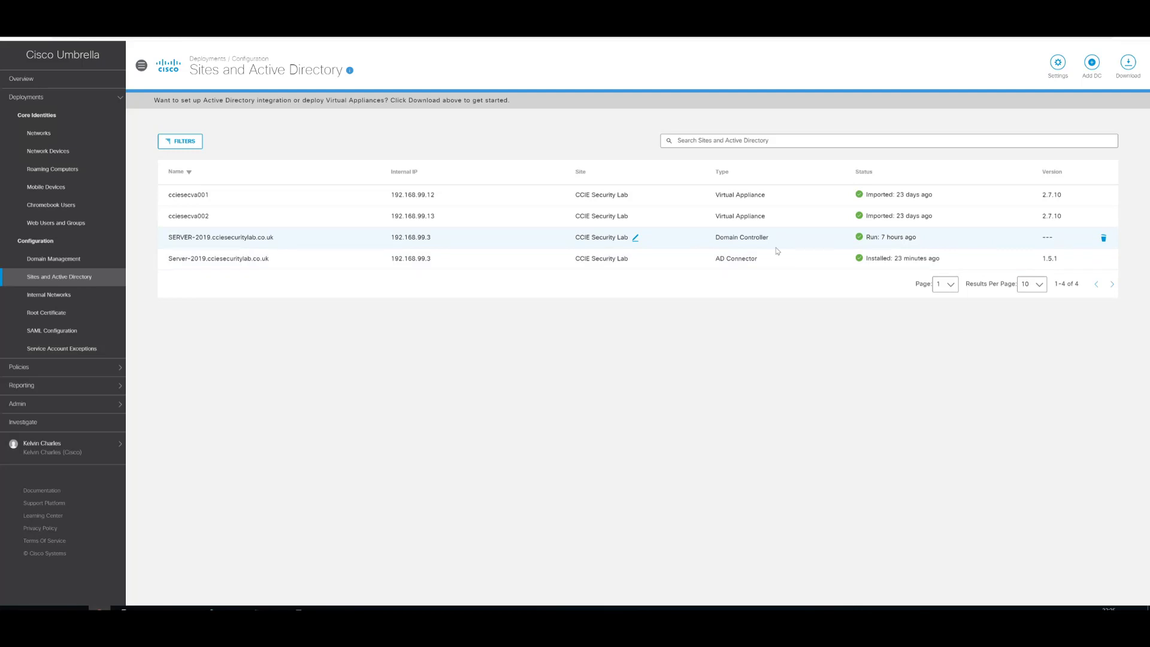
mouse_move(659, 251)
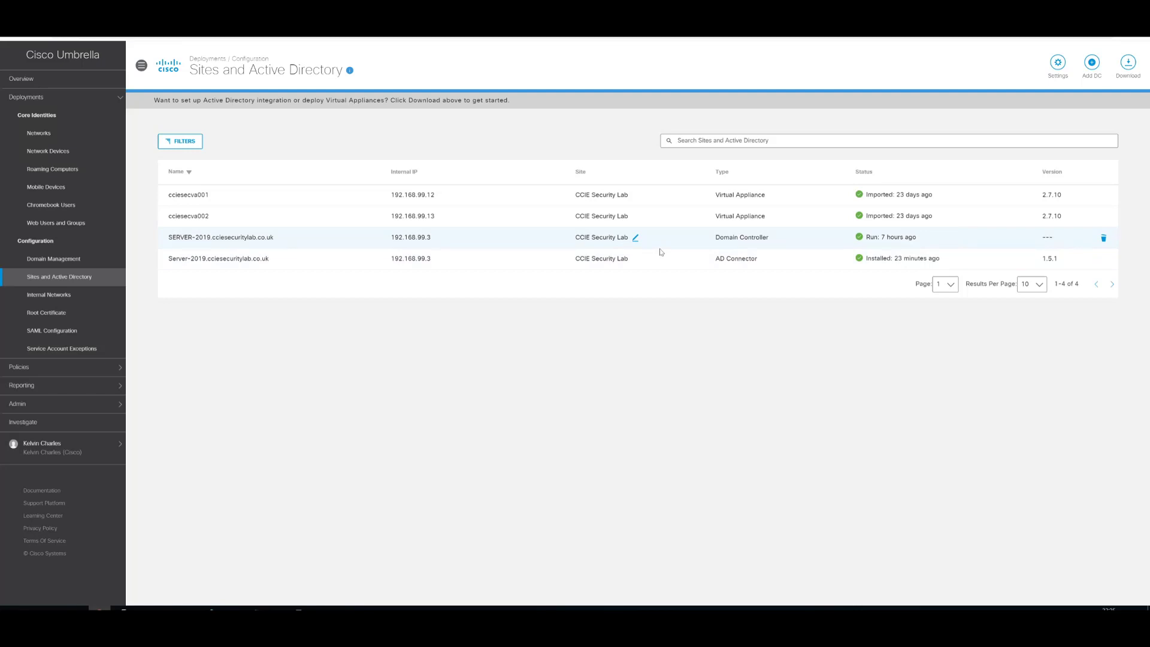
mouse_move(656, 470)
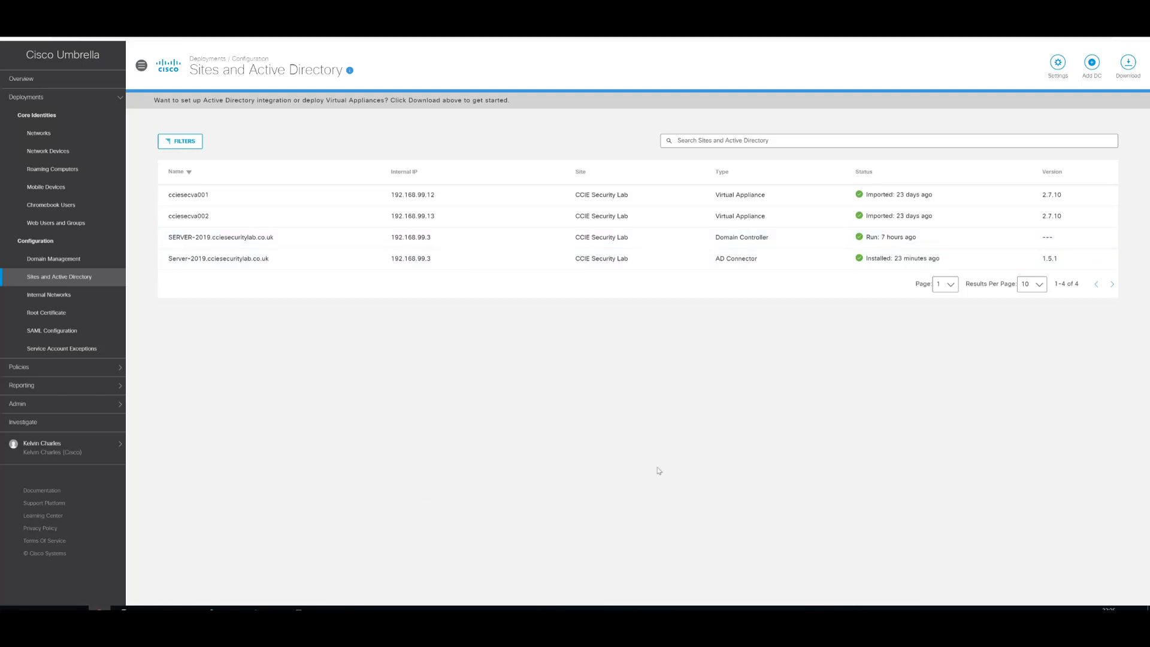
mouse_move(478, 525)
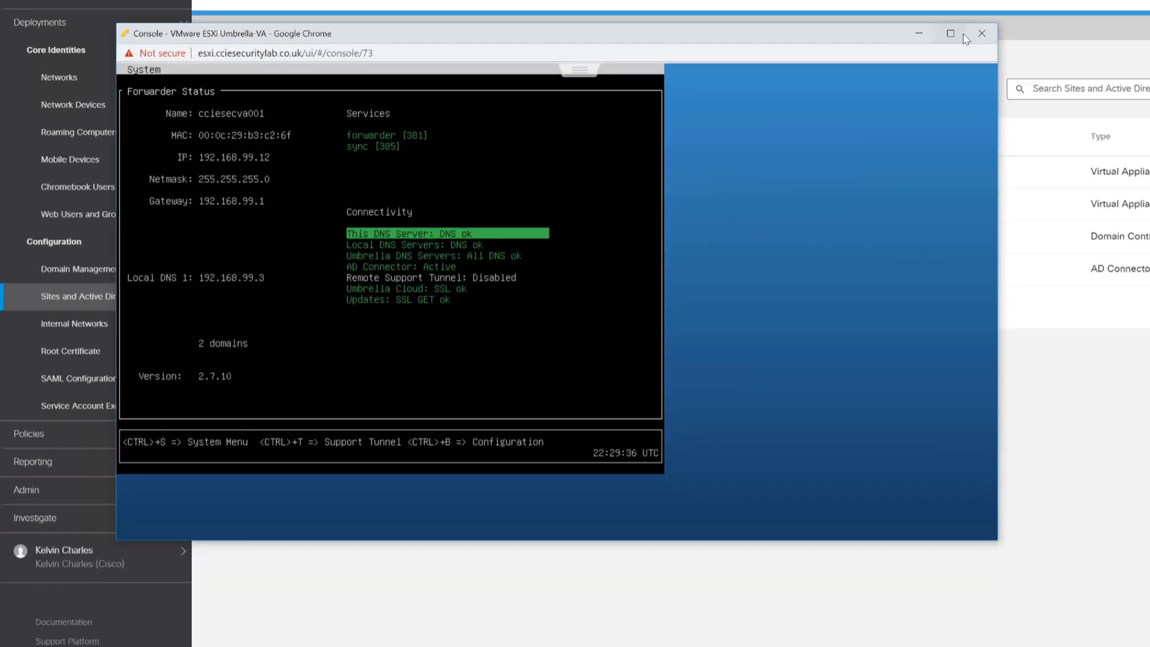
click(982, 33)
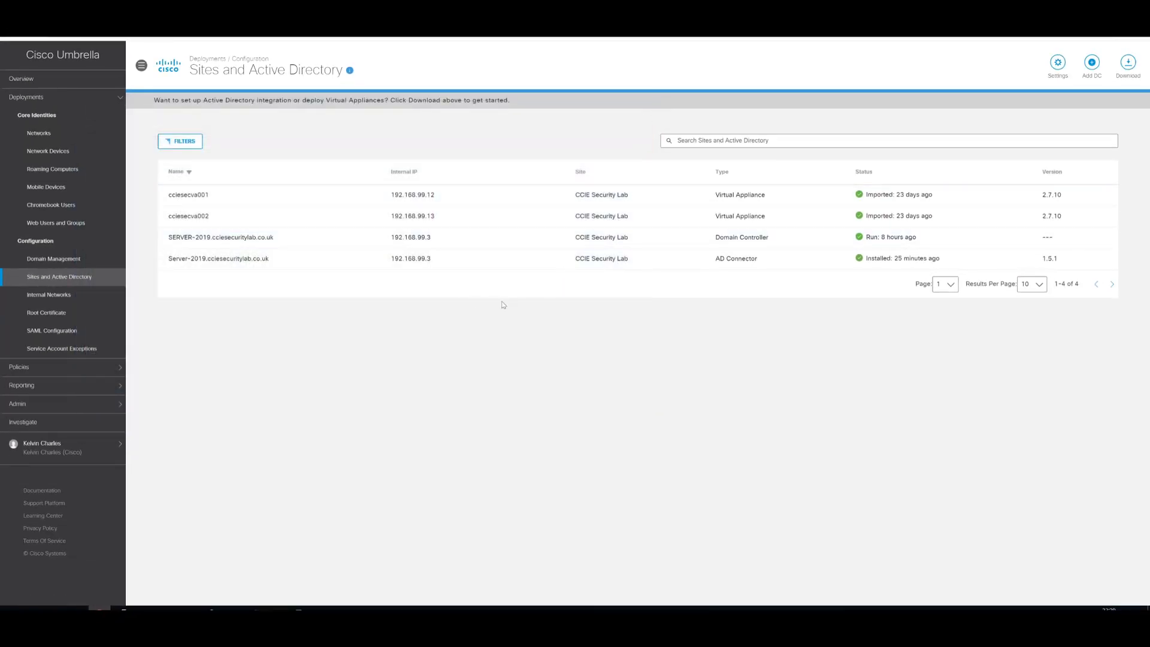